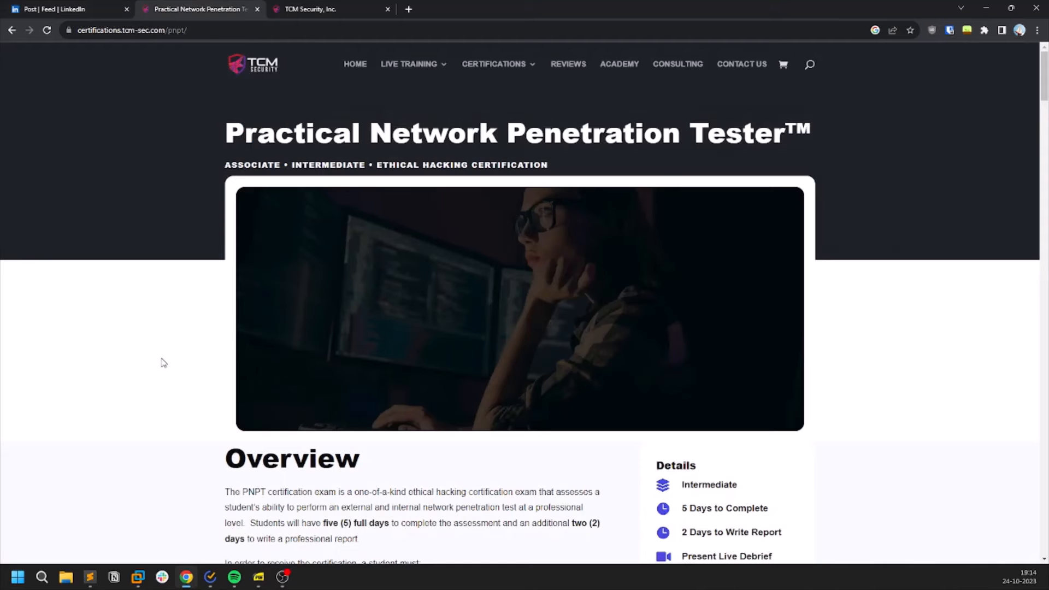
Step: Review the PNPT certification page down to the Experience Reality heading
{"action": "scroll", "scroll_direction": "down", "scroll_amount": 3}
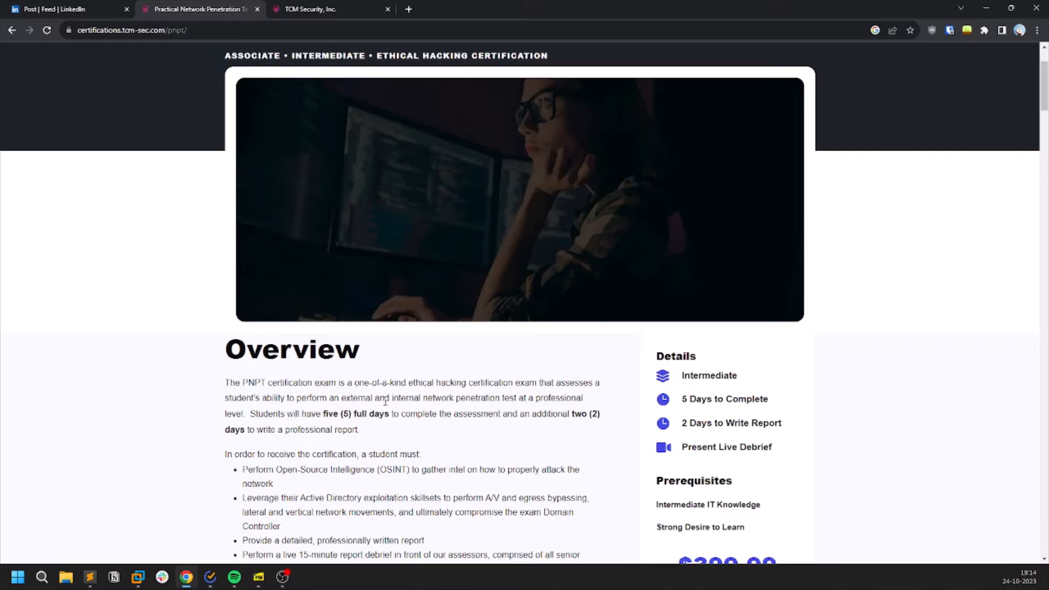
{"action": "scroll", "scroll_direction": "down", "scroll_amount": 3}
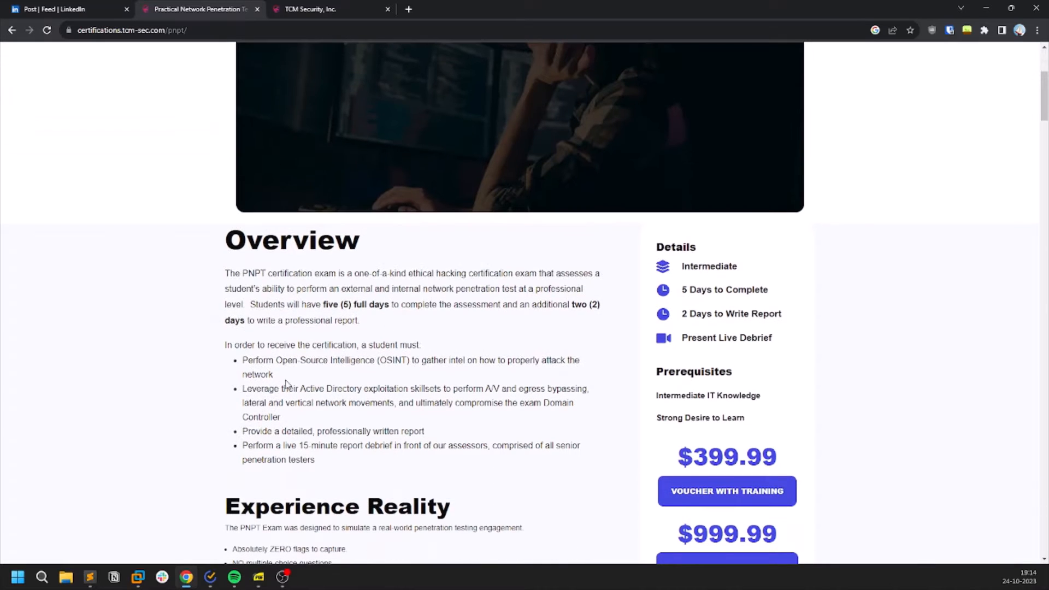
{"action": "mouse_move", "coordinate": [234, 406]}
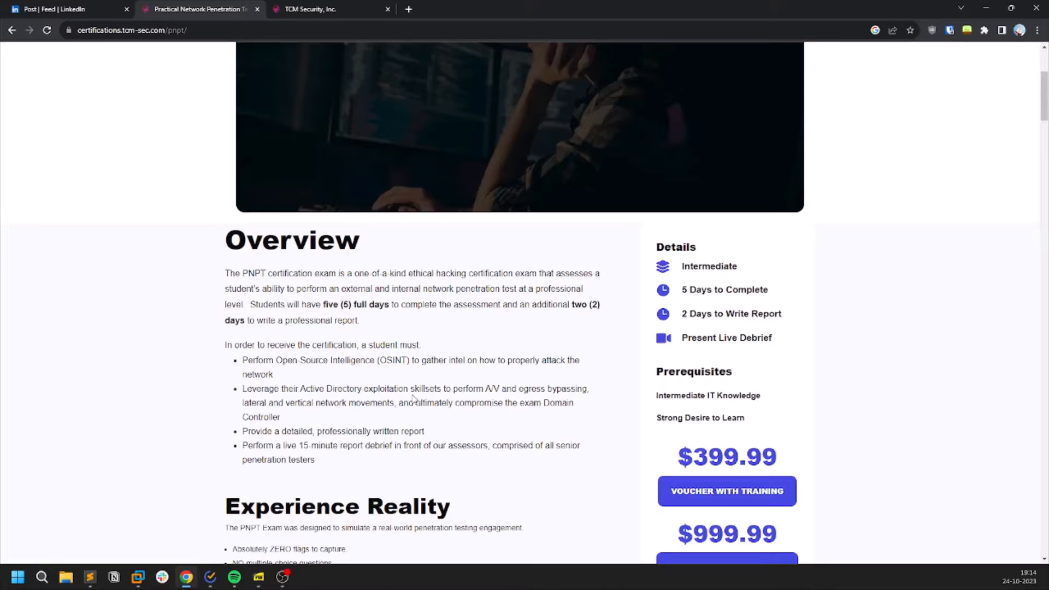
{"action": "mouse_move", "coordinate": [3, 354]}
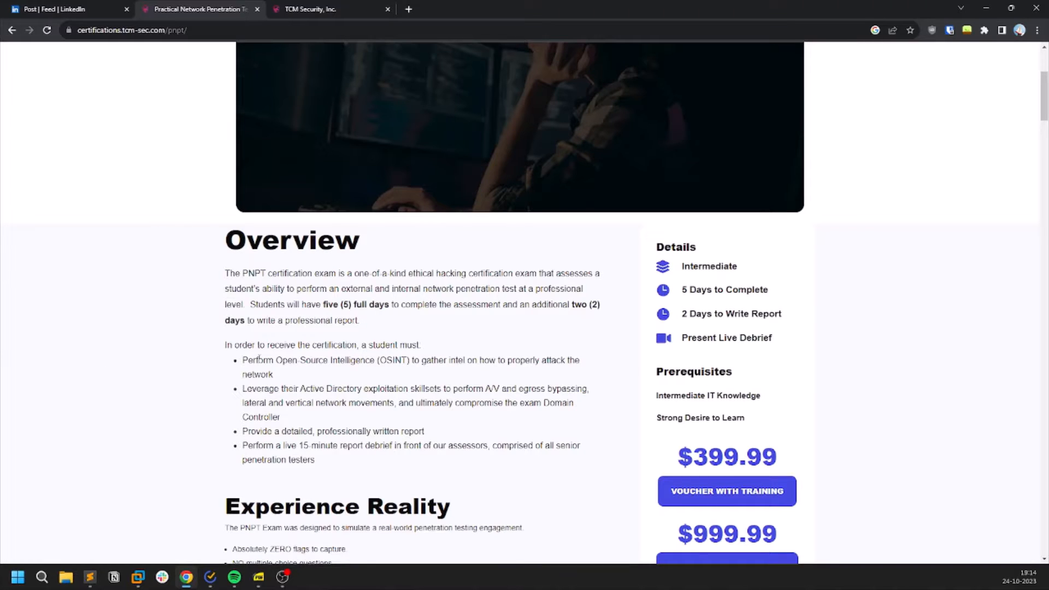
{"action": "scroll", "scroll_direction": "up", "scroll_amount": 3}
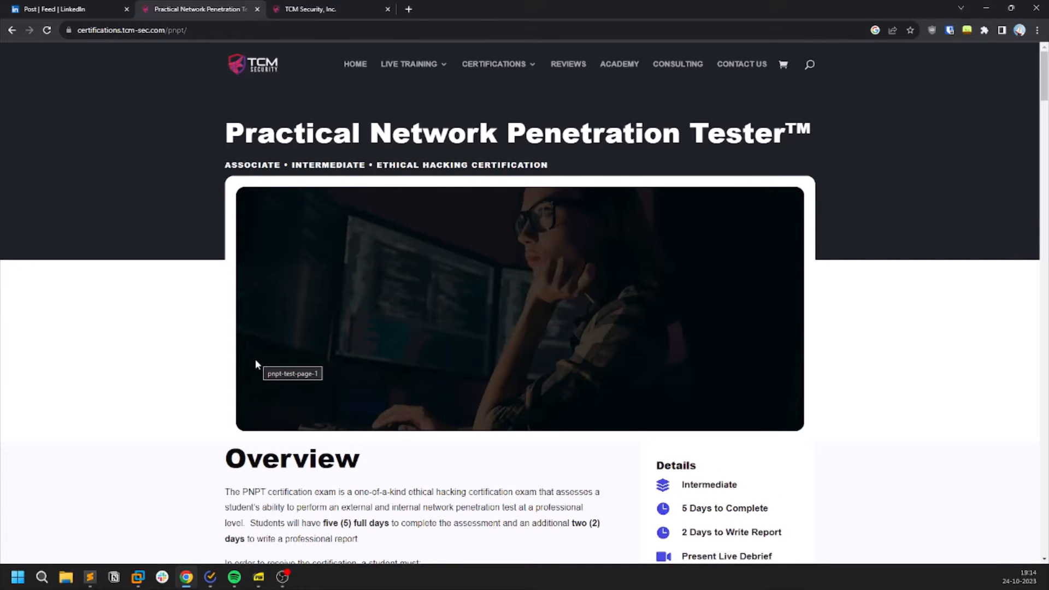
{"action": "mouse_move", "coordinate": [308, 8]}
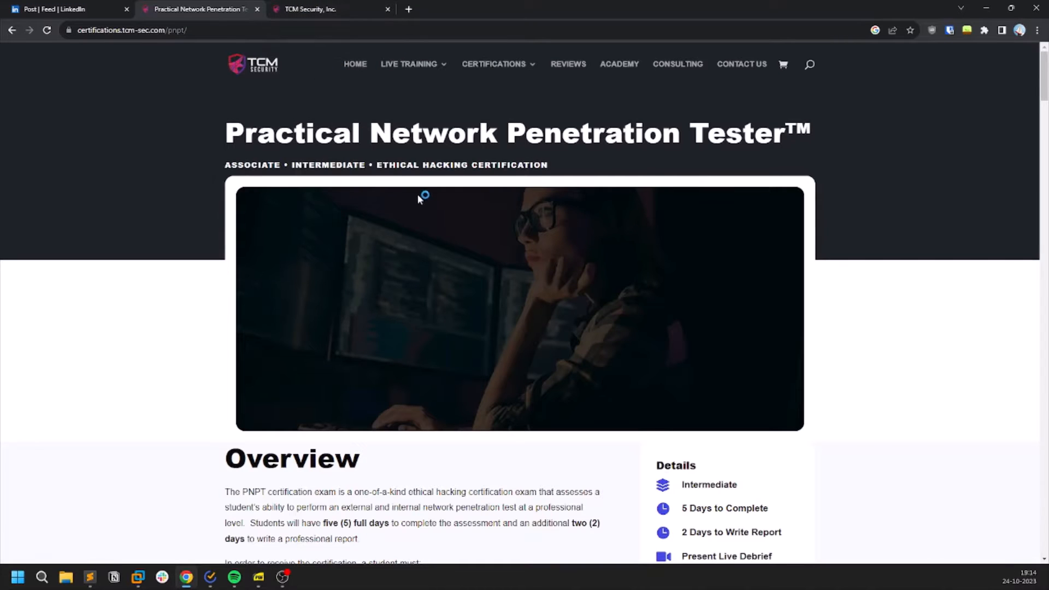
{"action": "scroll", "scroll_direction": "down", "scroll_amount": 3}
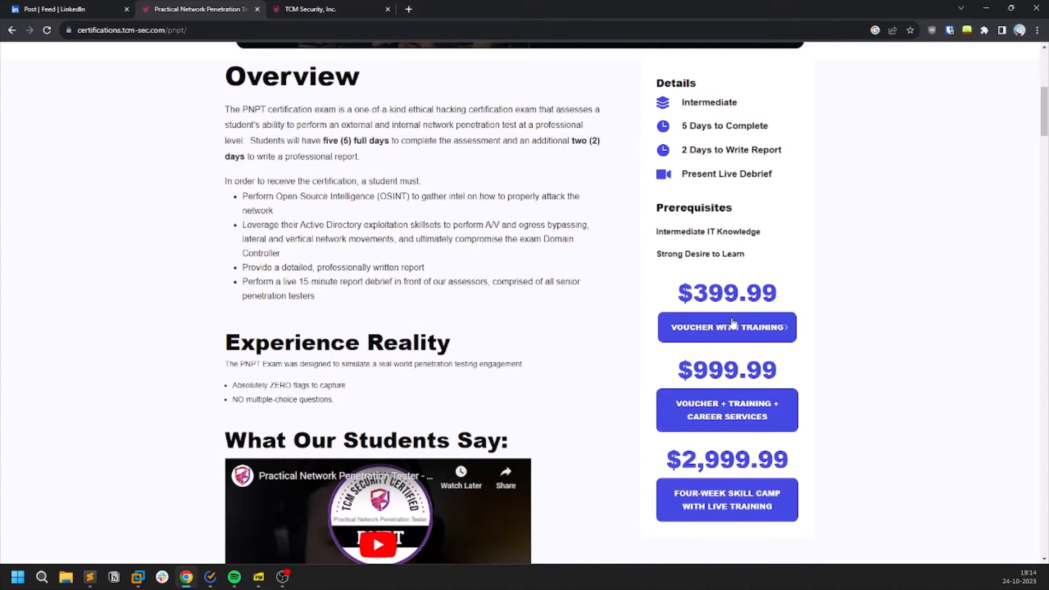
{"action": "mouse_move", "coordinate": [520, 364]}
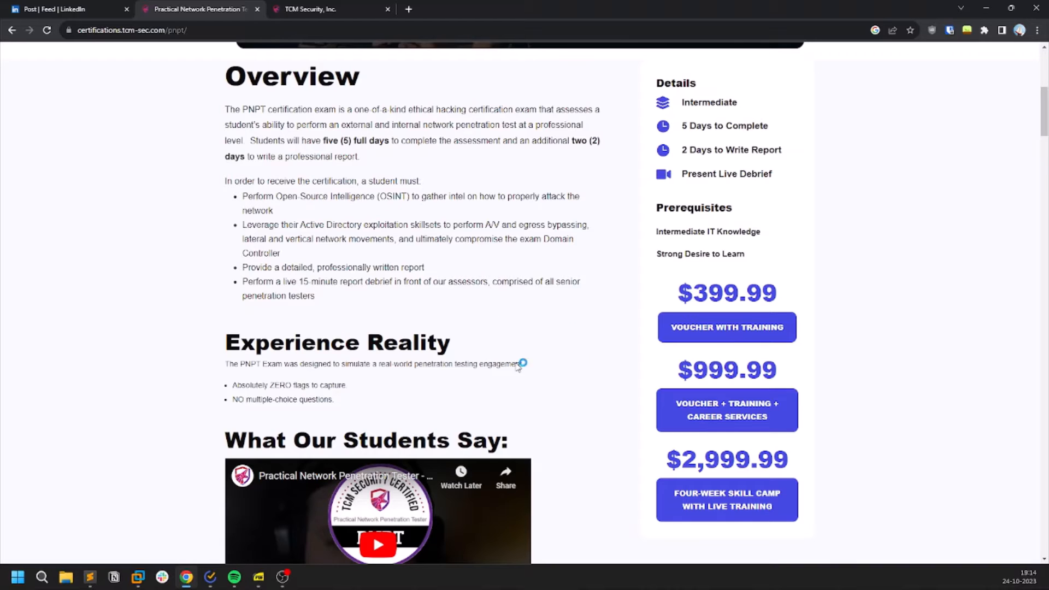
{"action": "double_click", "coordinate": [338, 342]}
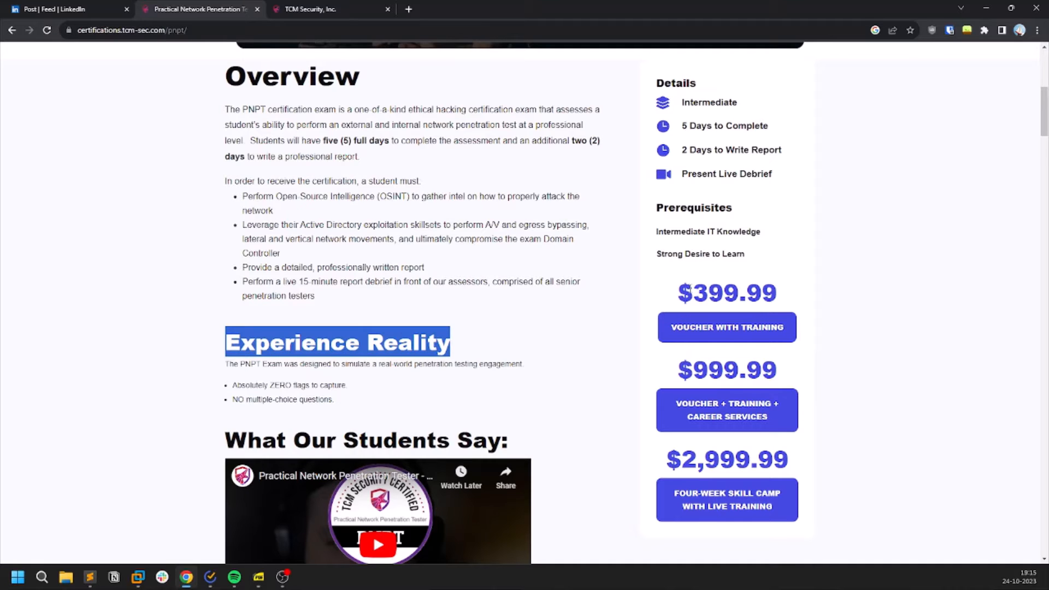
{"action": "mouse_move", "coordinate": [745, 341]}
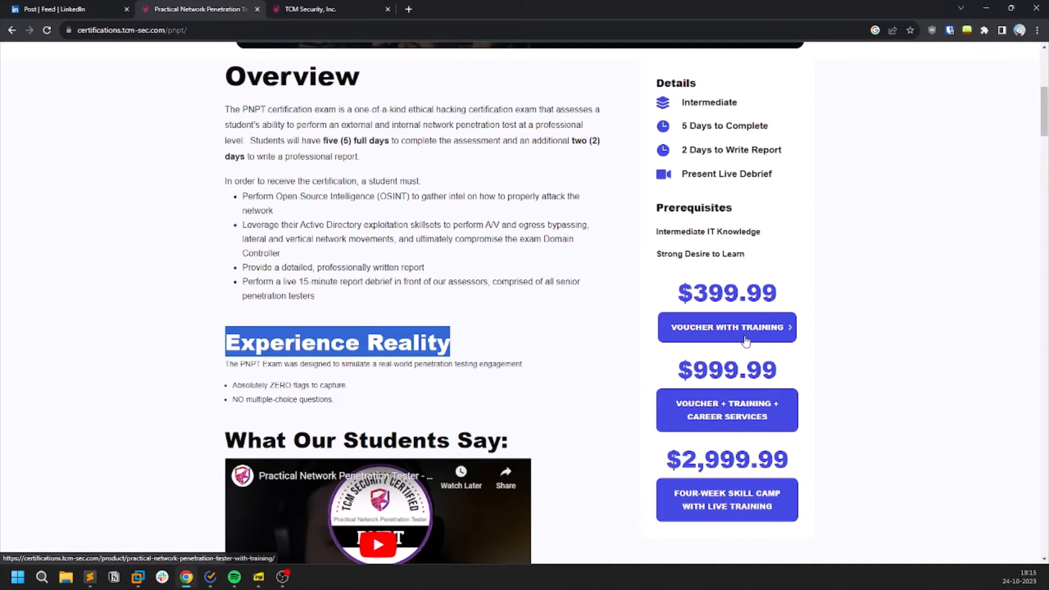
{"action": "mouse_move", "coordinate": [687, 282]}
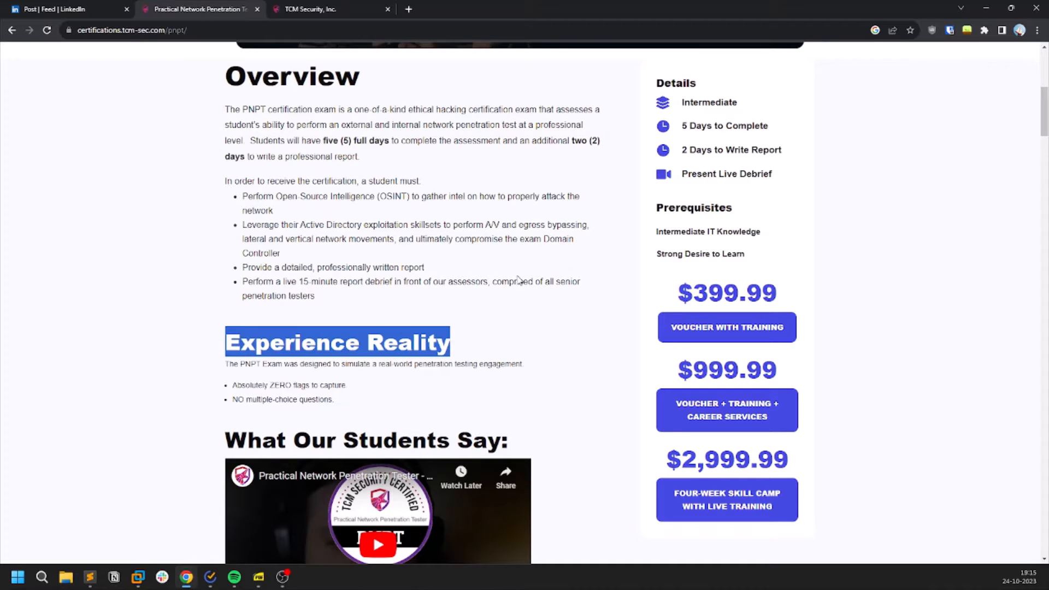
{"action": "scroll", "scroll_direction": "down", "scroll_amount": 3}
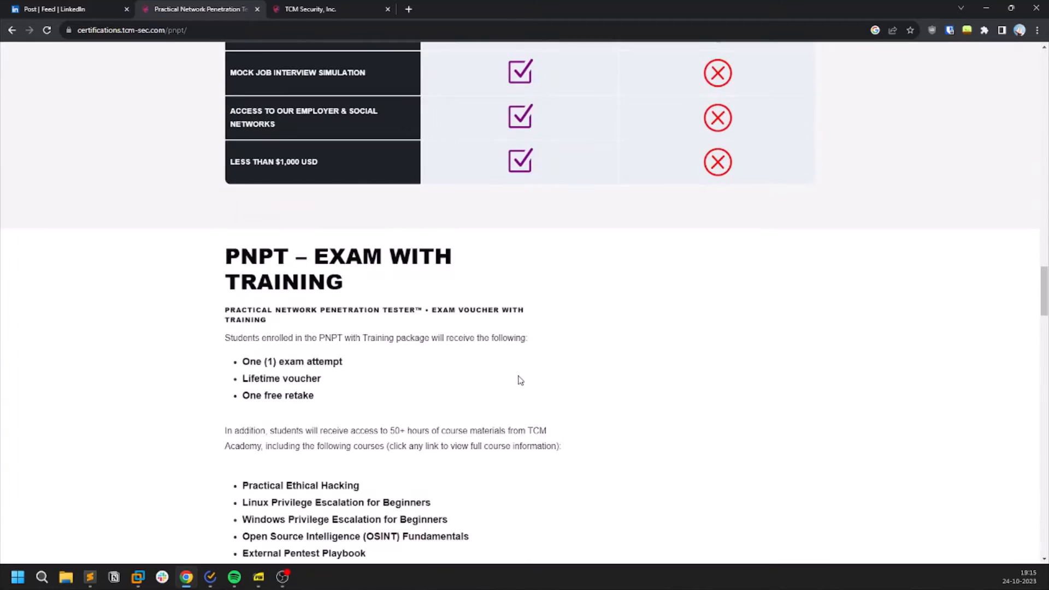
{"action": "scroll", "scroll_direction": "up", "scroll_amount": 3}
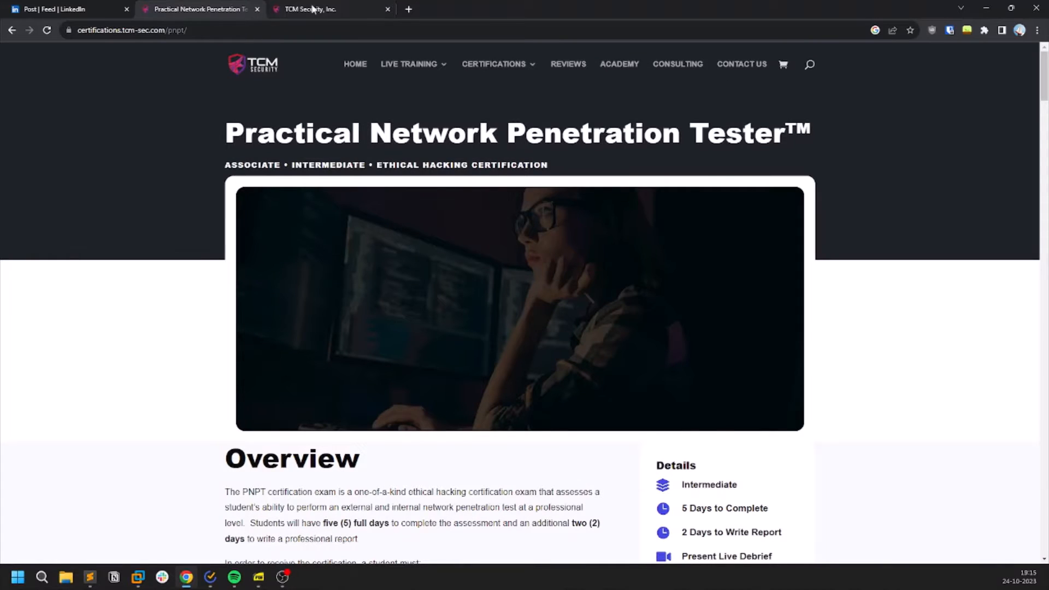
Step: Show the TCM Academy enrolled courses with progress such as Practical Ethical Hacking at 32%
{"action": "left_click", "coordinate": [309, 9]}
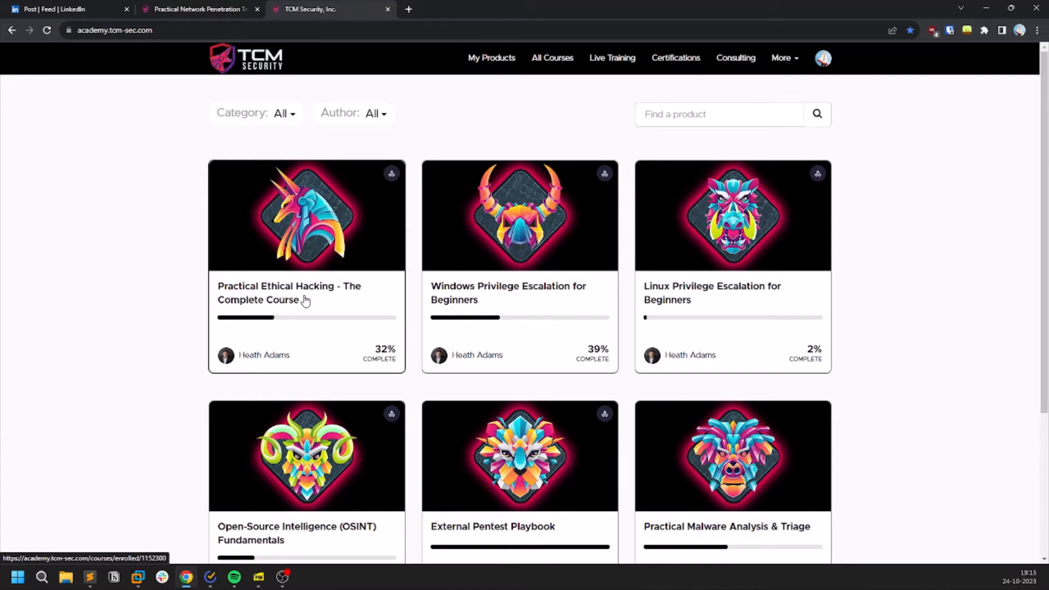
{"action": "mouse_move", "coordinate": [303, 299]}
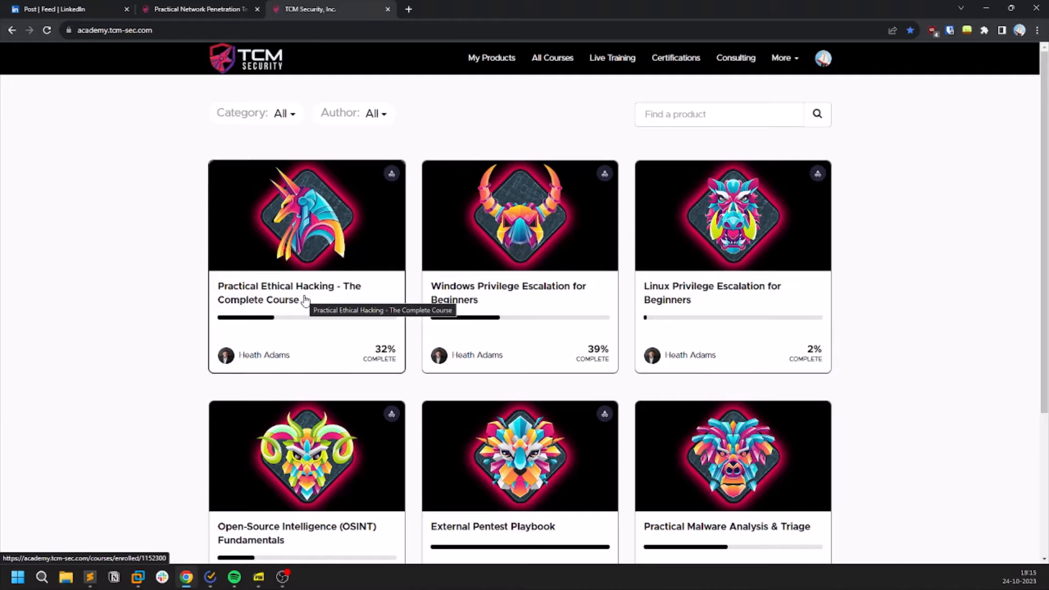
{"action": "mouse_move", "coordinate": [314, 275]}
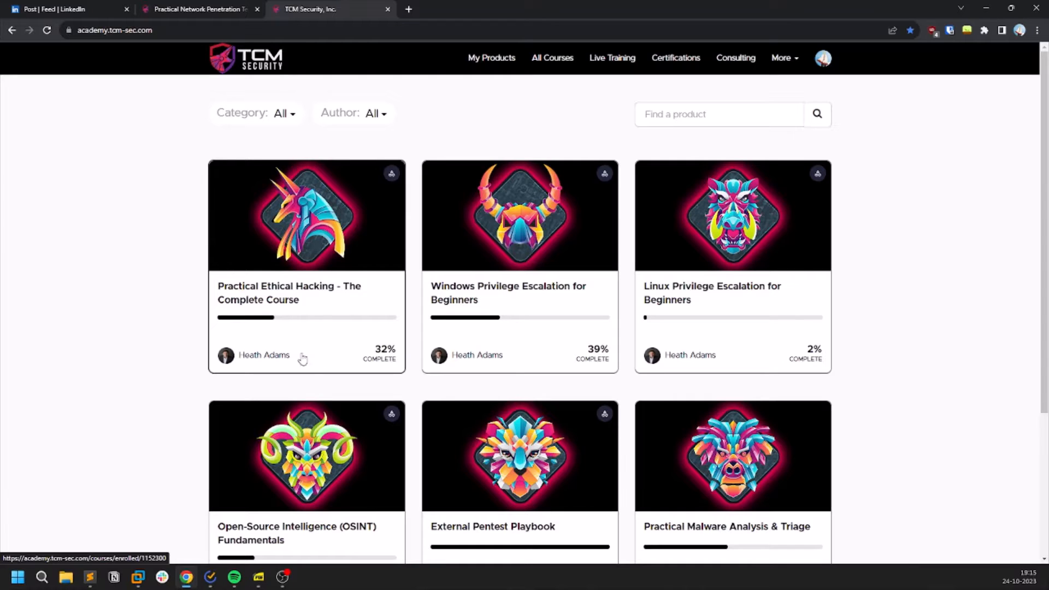
{"action": "mouse_move", "coordinate": [375, 361]}
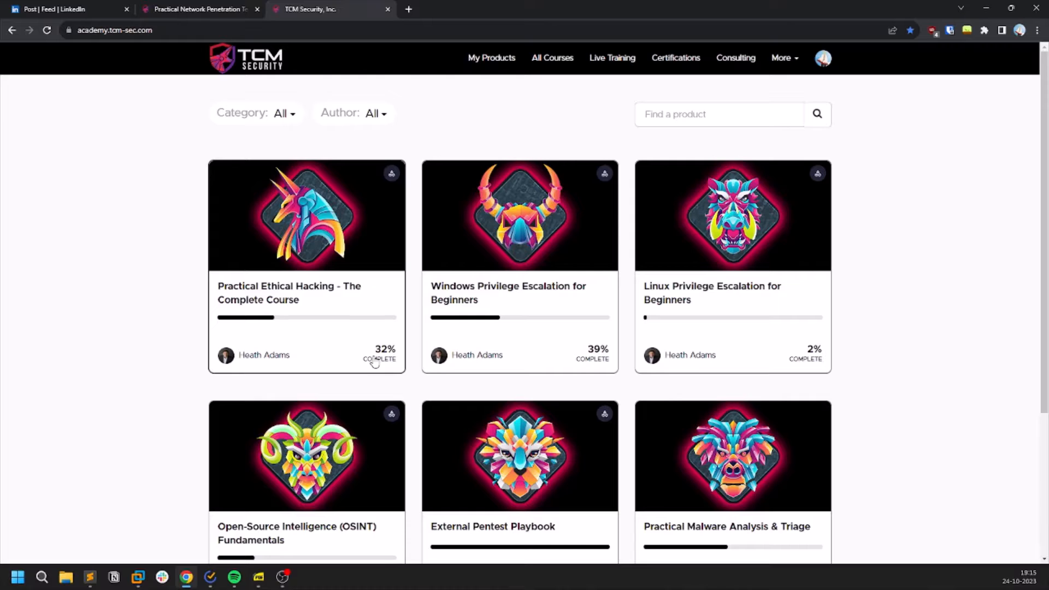
{"action": "mouse_move", "coordinate": [675, 371]}
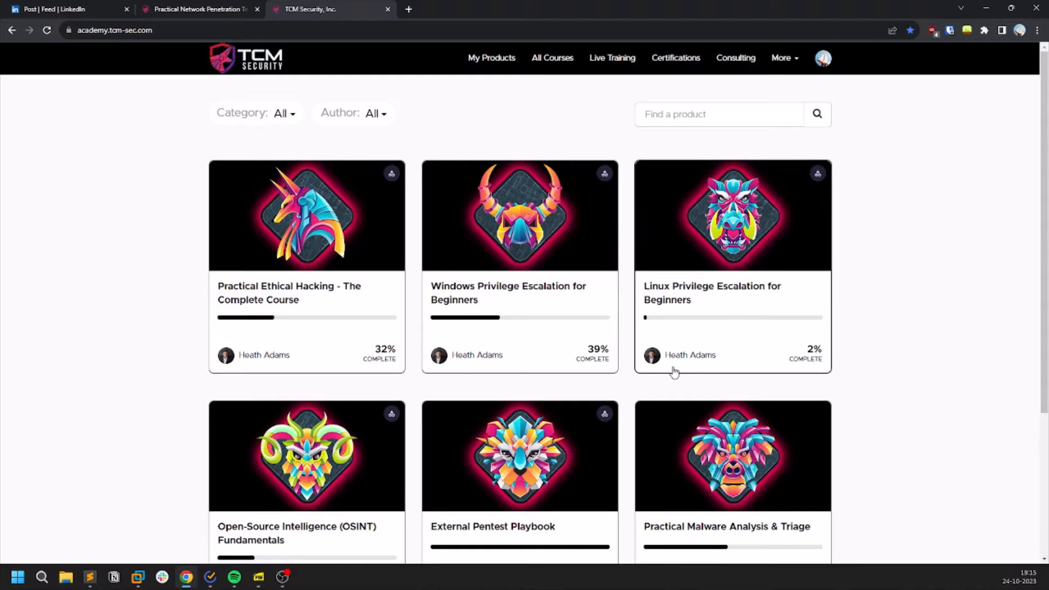
{"action": "scroll", "scroll_direction": "down", "scroll_amount": 3}
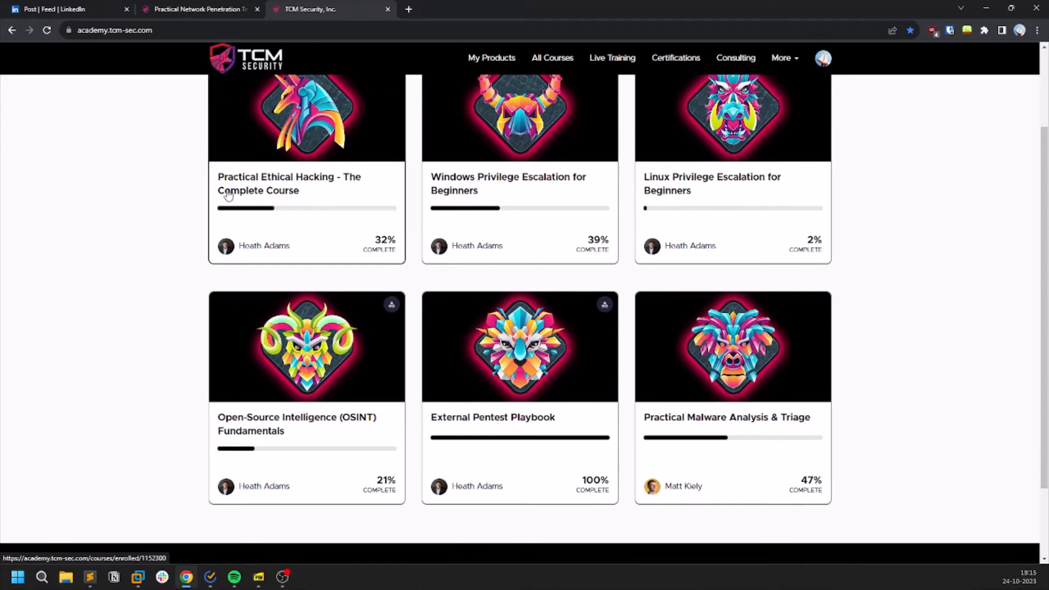
{"action": "mouse_move", "coordinate": [215, 433]}
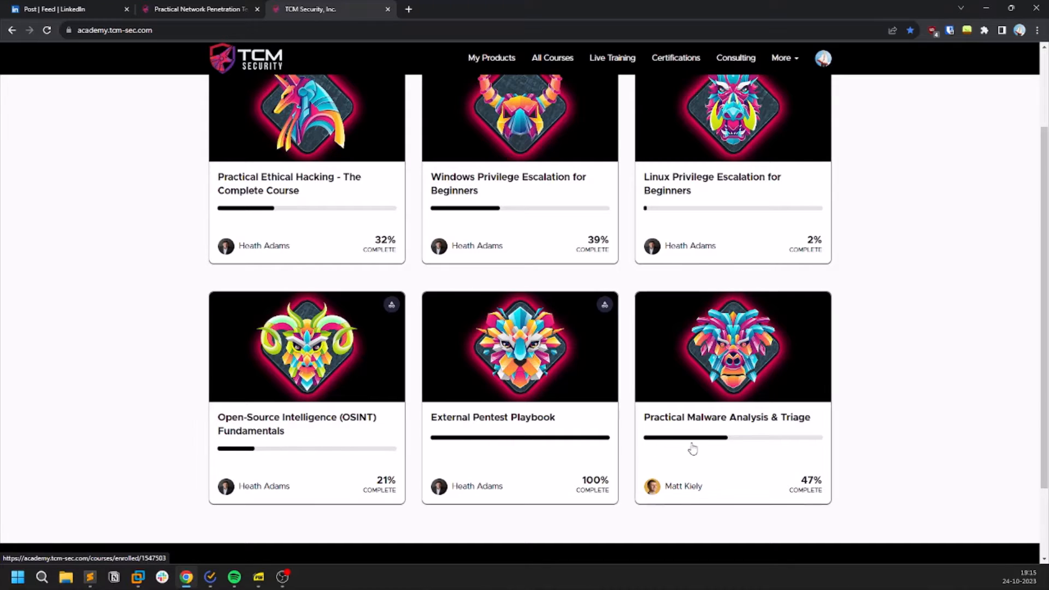
{"action": "scroll", "scroll_direction": "up", "scroll_amount": 3}
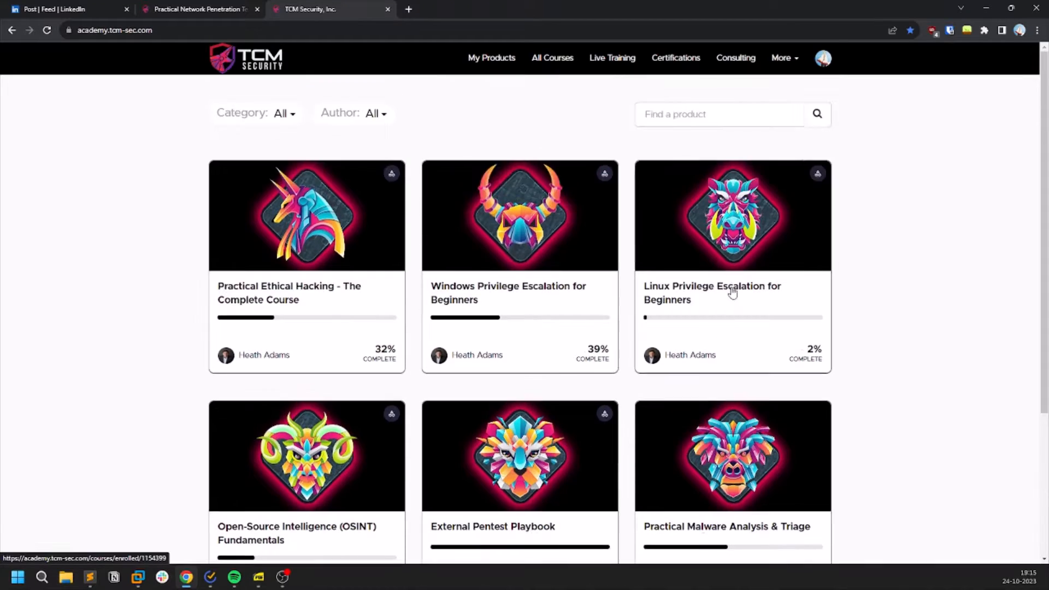
{"action": "mouse_move", "coordinate": [696, 300]}
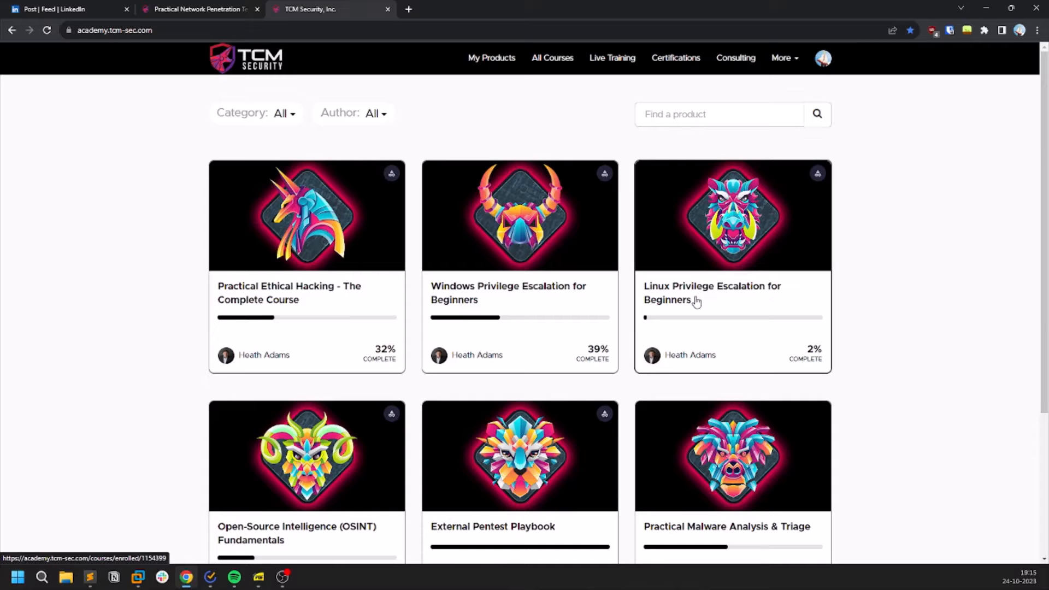
{"action": "mouse_move", "coordinate": [696, 299]}
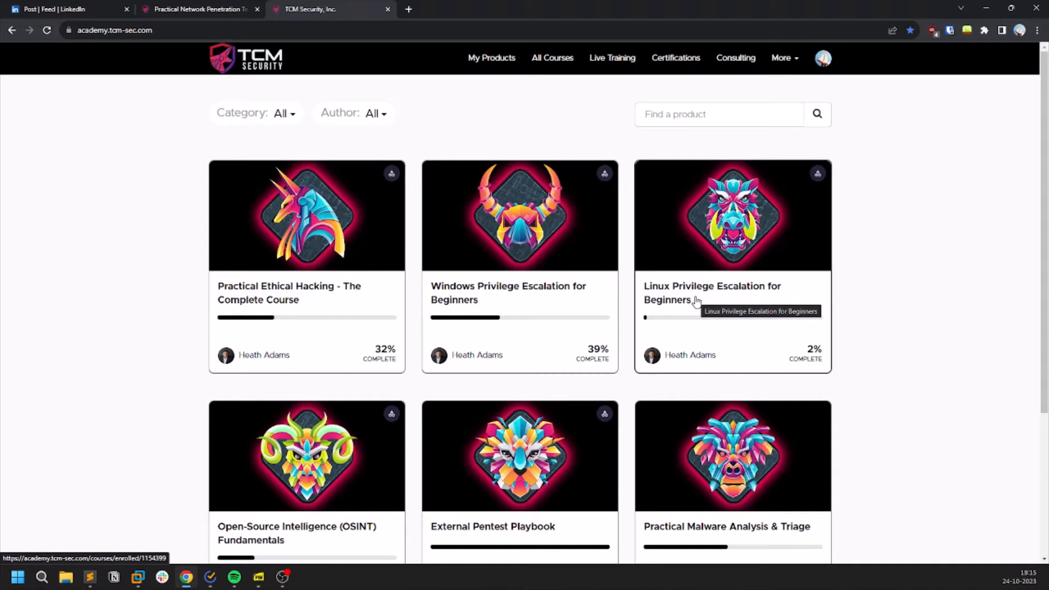
{"action": "mouse_move", "coordinate": [531, 302]}
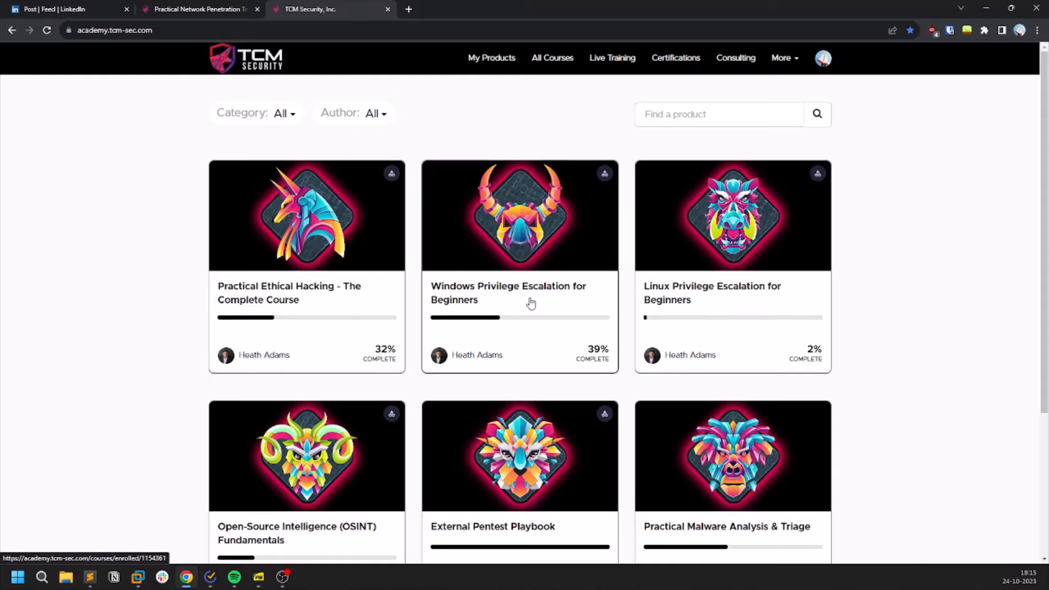
{"action": "mouse_move", "coordinate": [743, 290]}
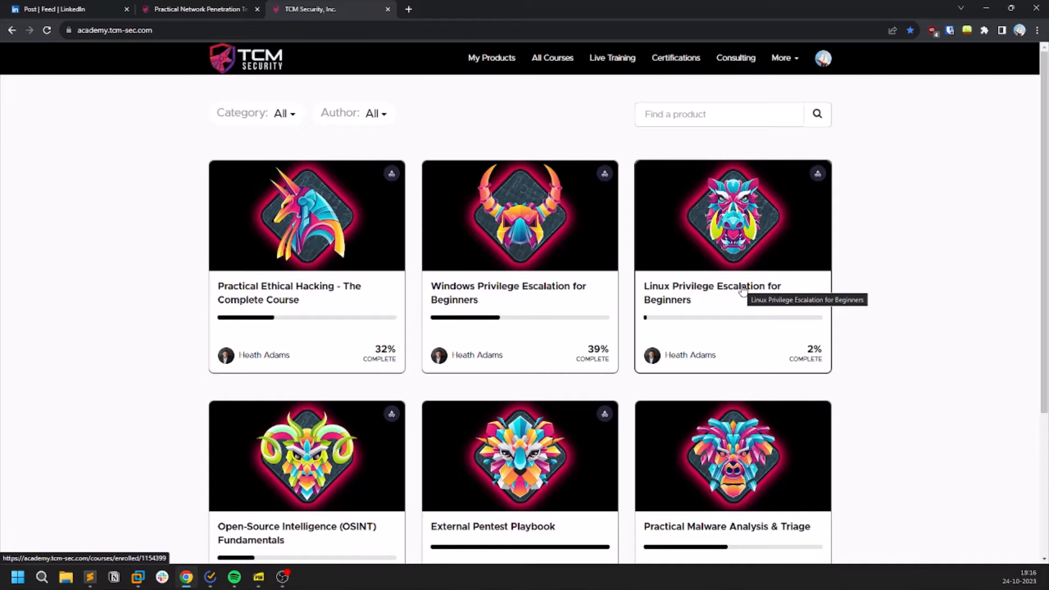
{"action": "mouse_move", "coordinate": [712, 256]}
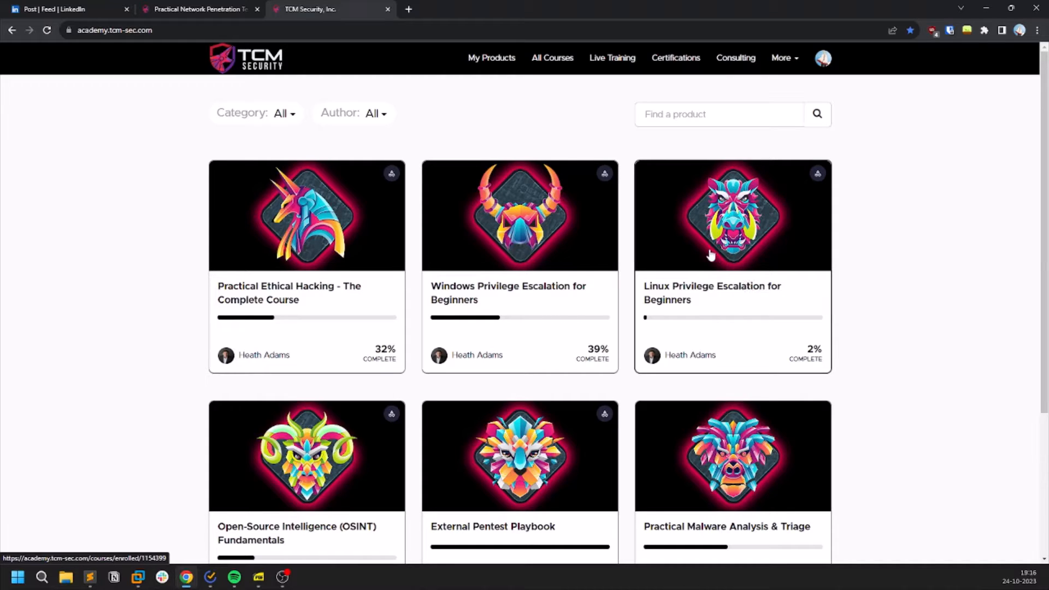
{"action": "mouse_move", "coordinate": [296, 296]}
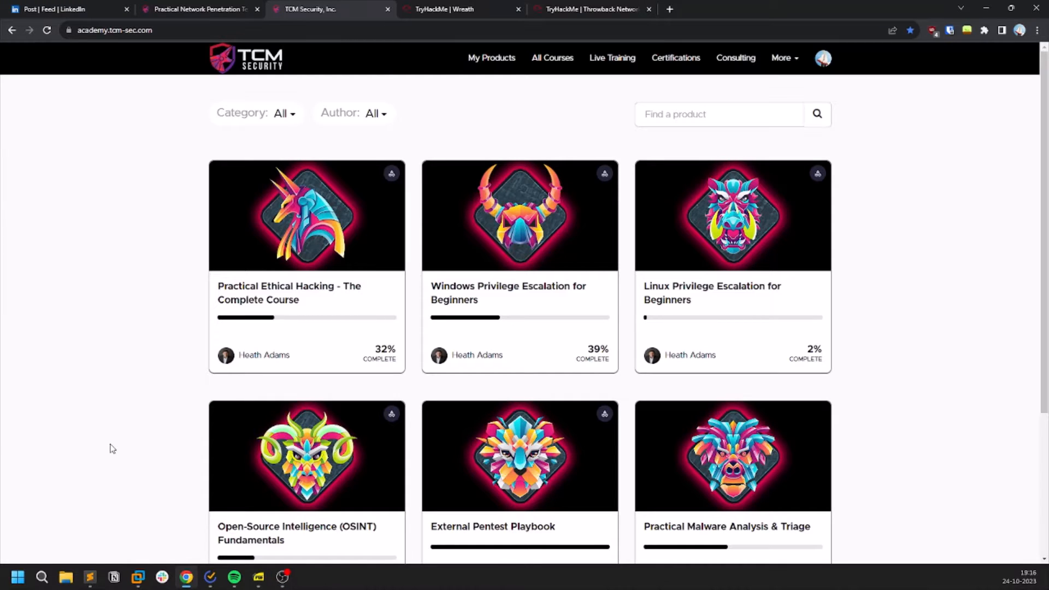
{"action": "mouse_move", "coordinate": [275, 294]}
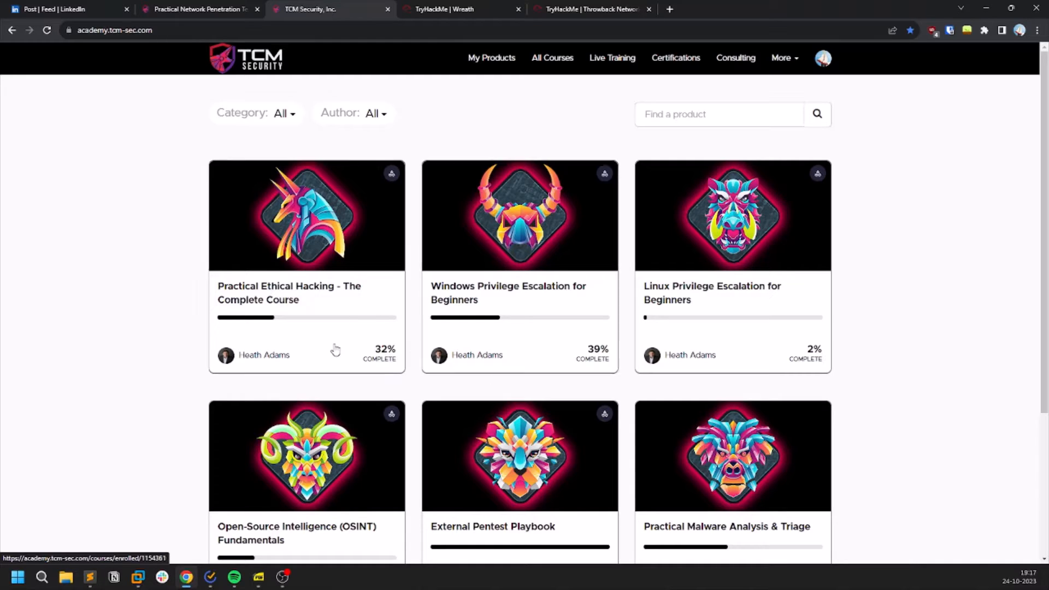
{"action": "mouse_move", "coordinate": [378, 374]}
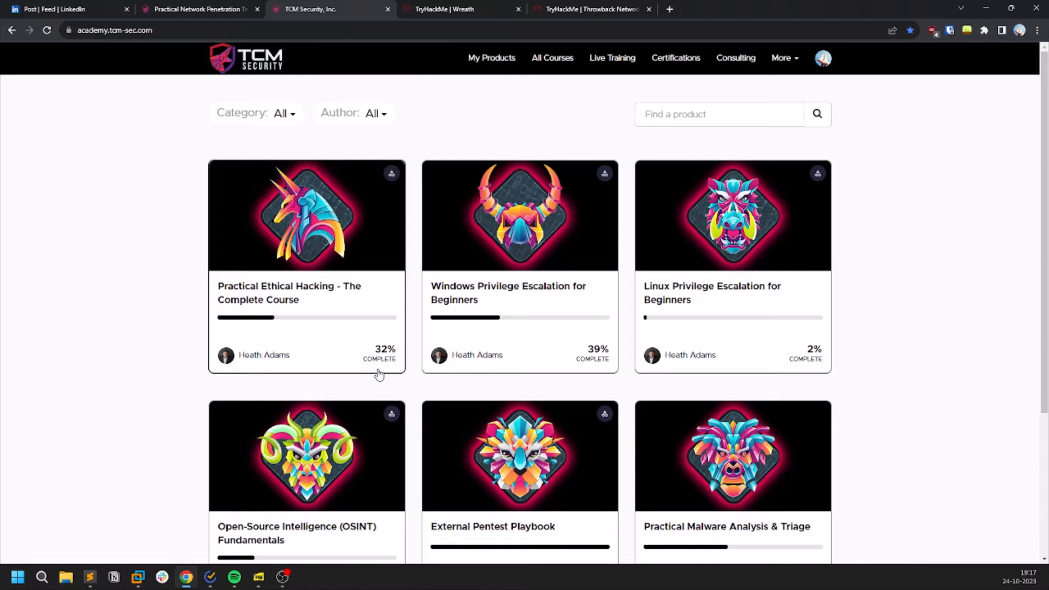
{"action": "mouse_move", "coordinate": [314, 363]}
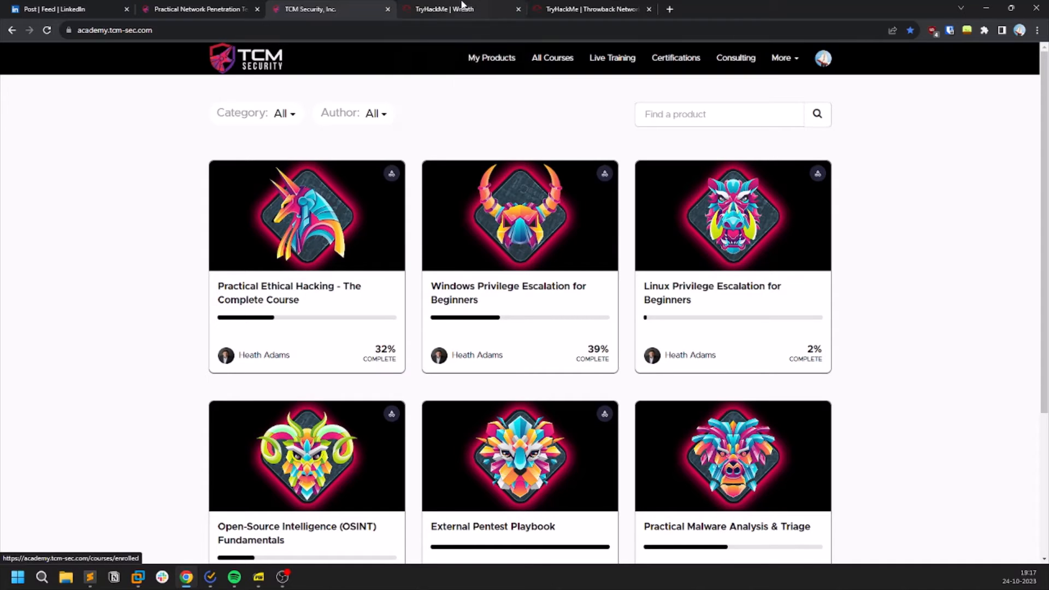
{"action": "left_click", "coordinate": [444, 9]}
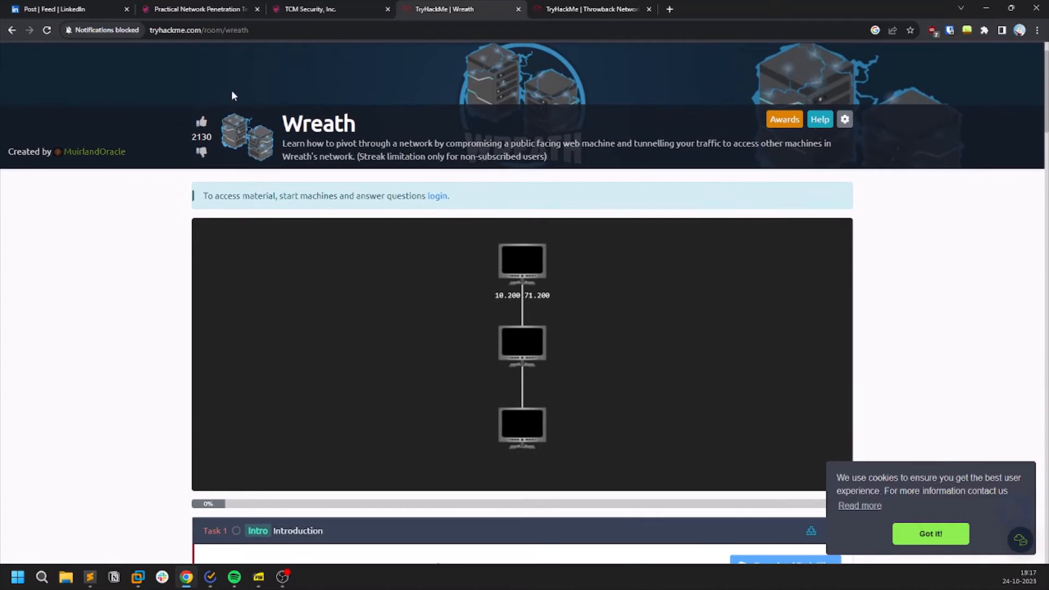
{"action": "scroll", "scroll_direction": "down", "scroll_amount": 3}
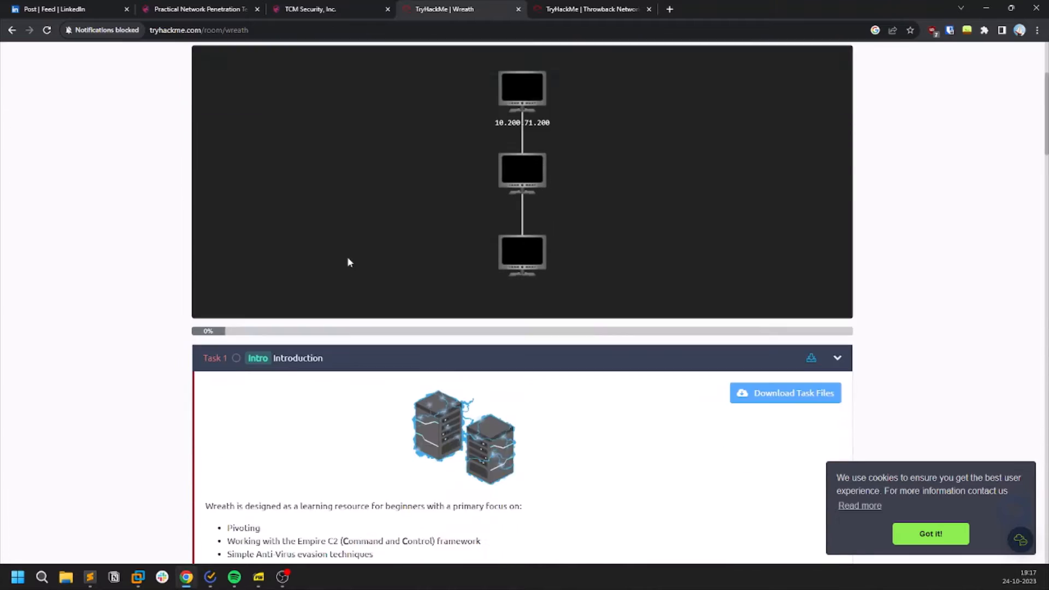
{"action": "scroll", "scroll_direction": "down", "scroll_amount": 3}
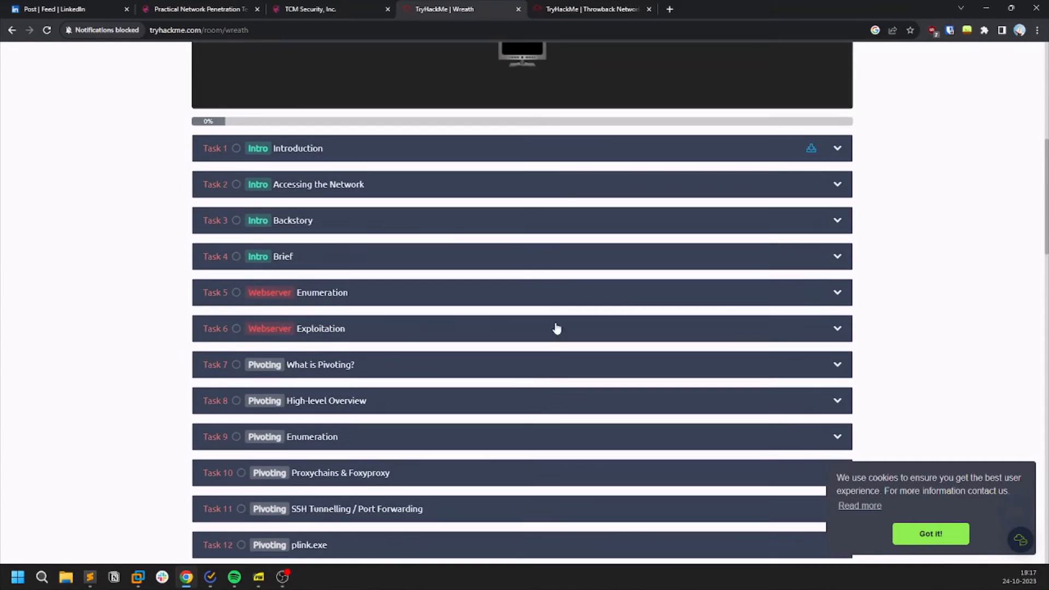
{"action": "scroll", "scroll_direction": "down", "scroll_amount": 3}
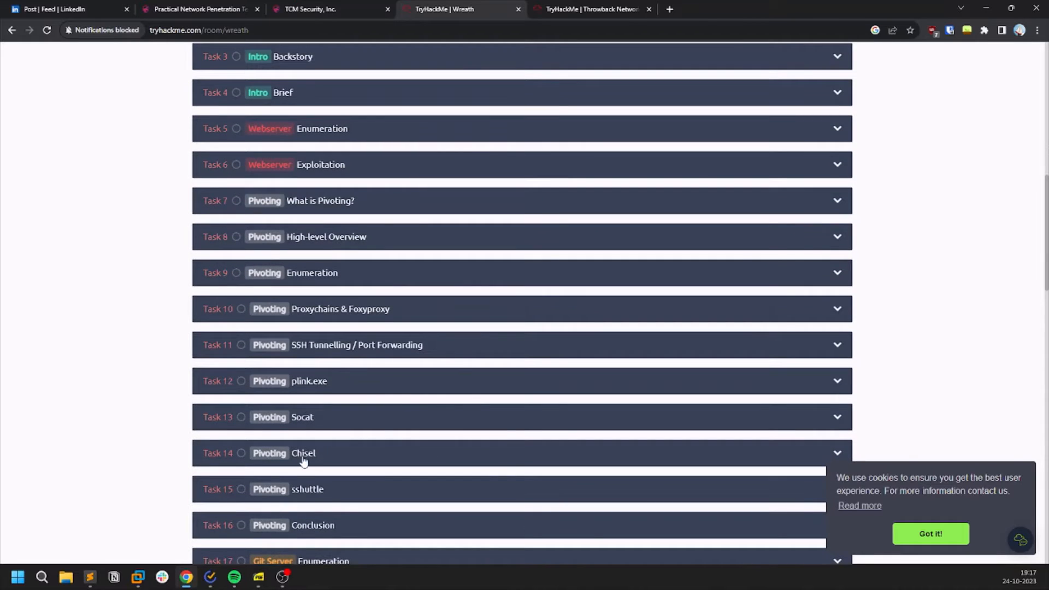
{"action": "scroll", "scroll_direction": "down", "scroll_amount": 3}
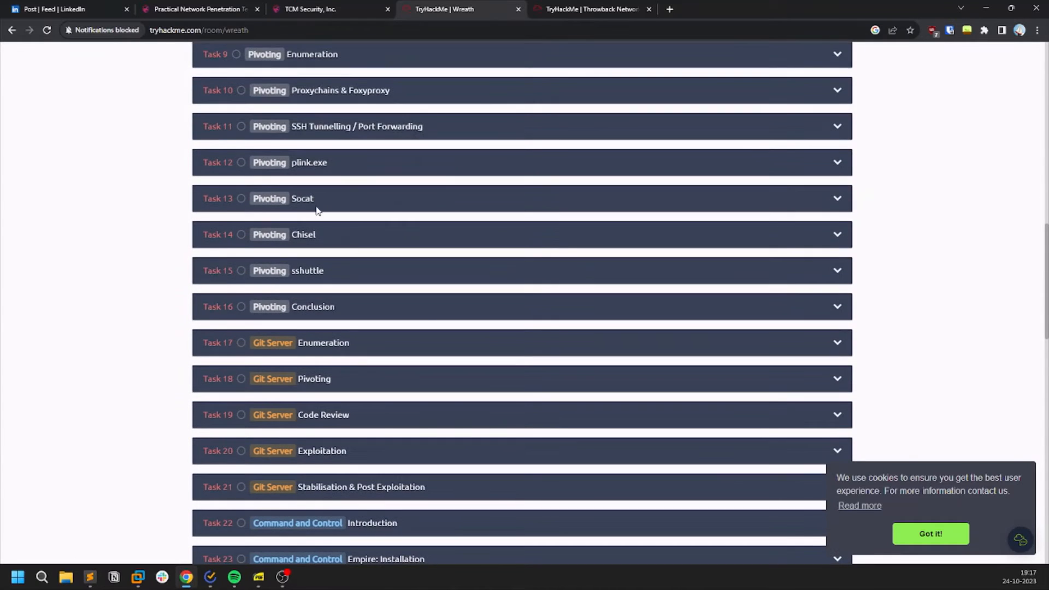
{"action": "scroll", "scroll_direction": "up", "scroll_amount": 3}
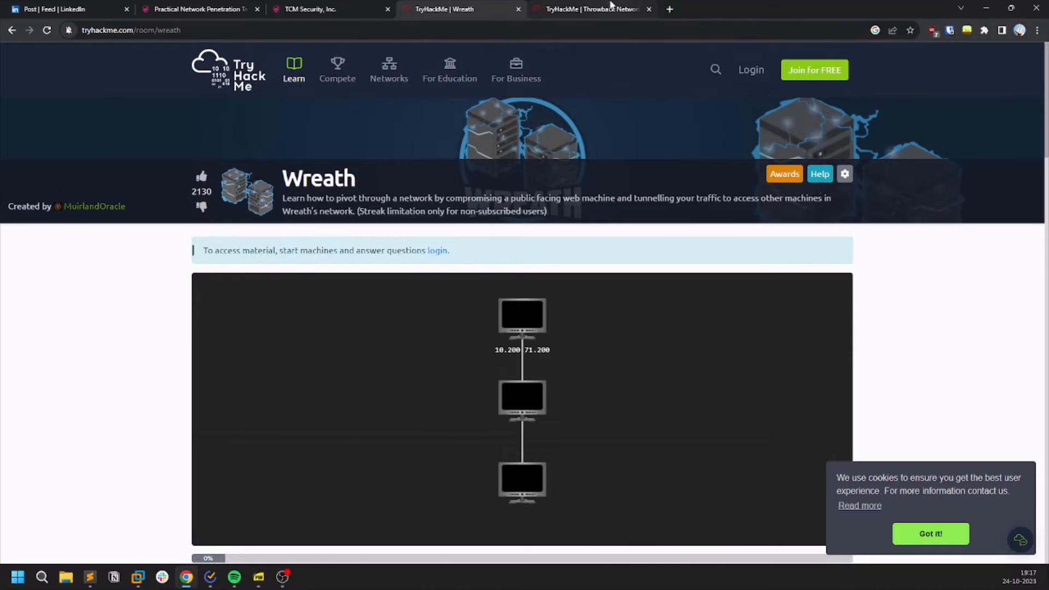
Step: Review the Throwback Network Labs Active Directory attack list and network diagram on TryHackMe
{"action": "left_click", "coordinate": [592, 8]}
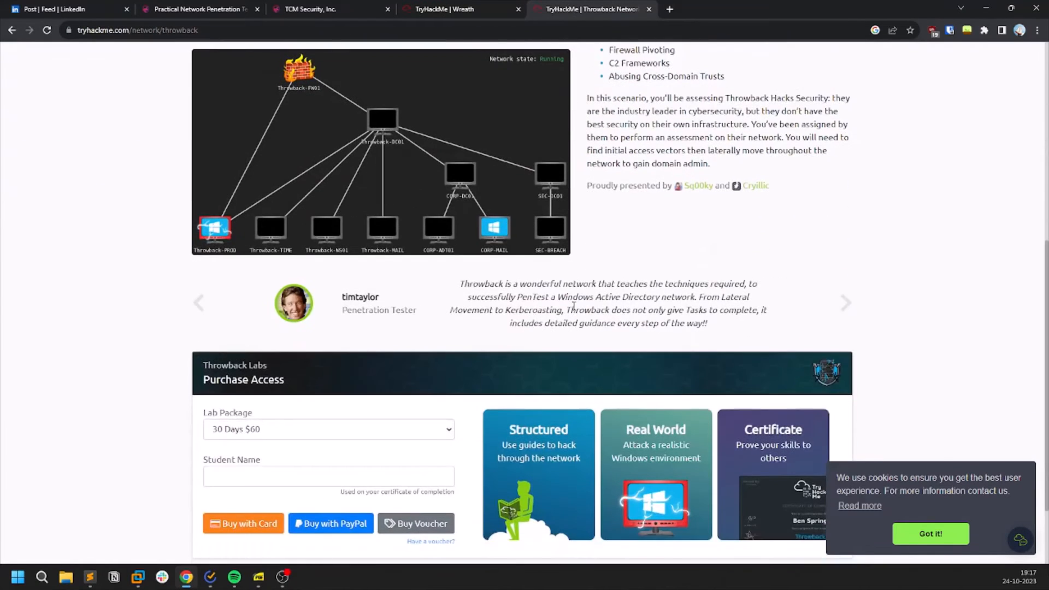
{"action": "scroll", "scroll_direction": "up", "scroll_amount": 3}
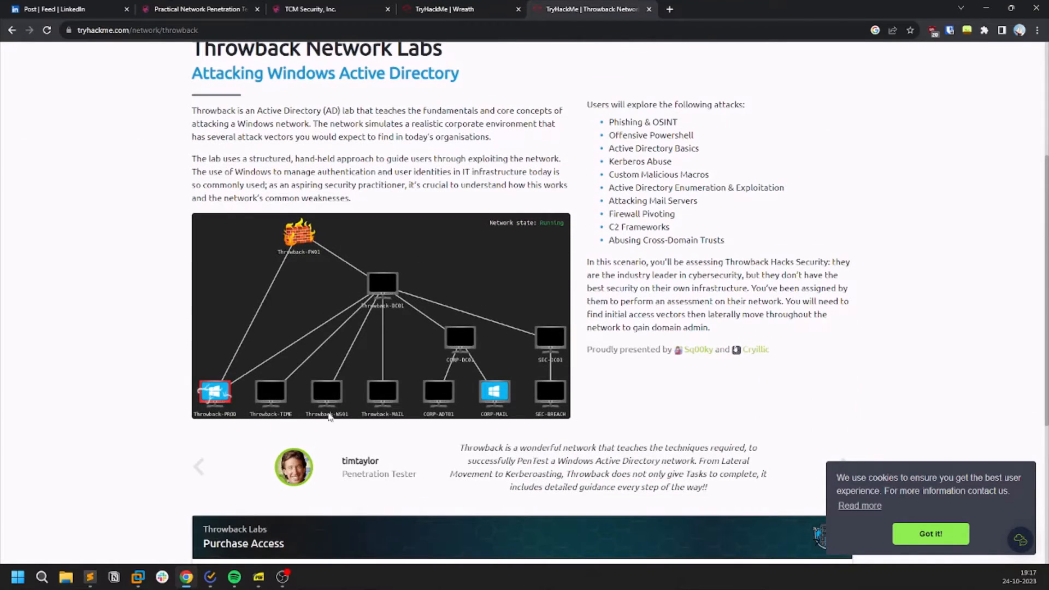
{"action": "mouse_move", "coordinate": [344, 253]}
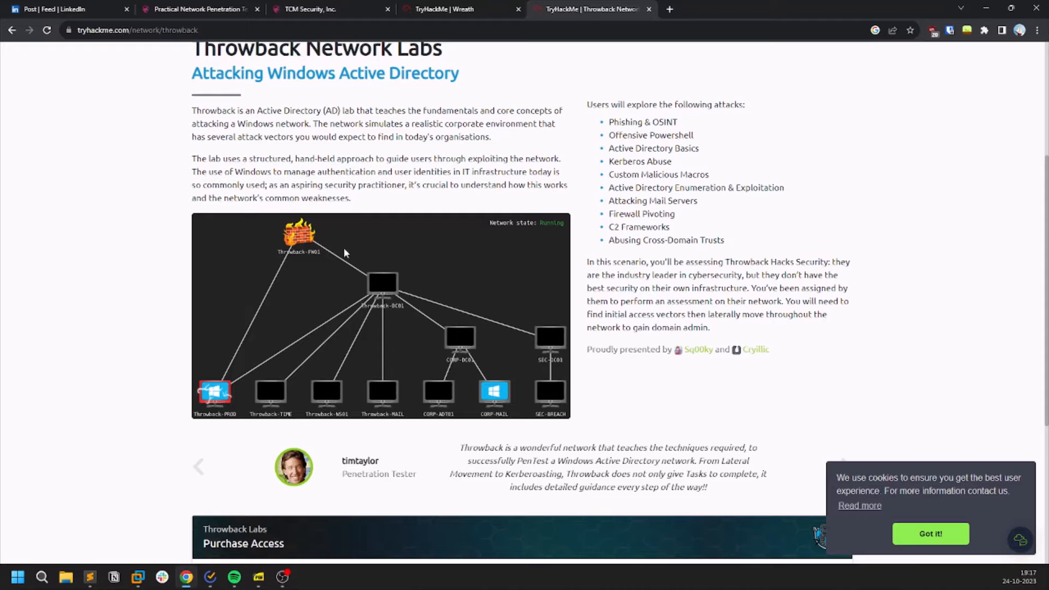
{"action": "scroll", "scroll_direction": "up", "scroll_amount": 3}
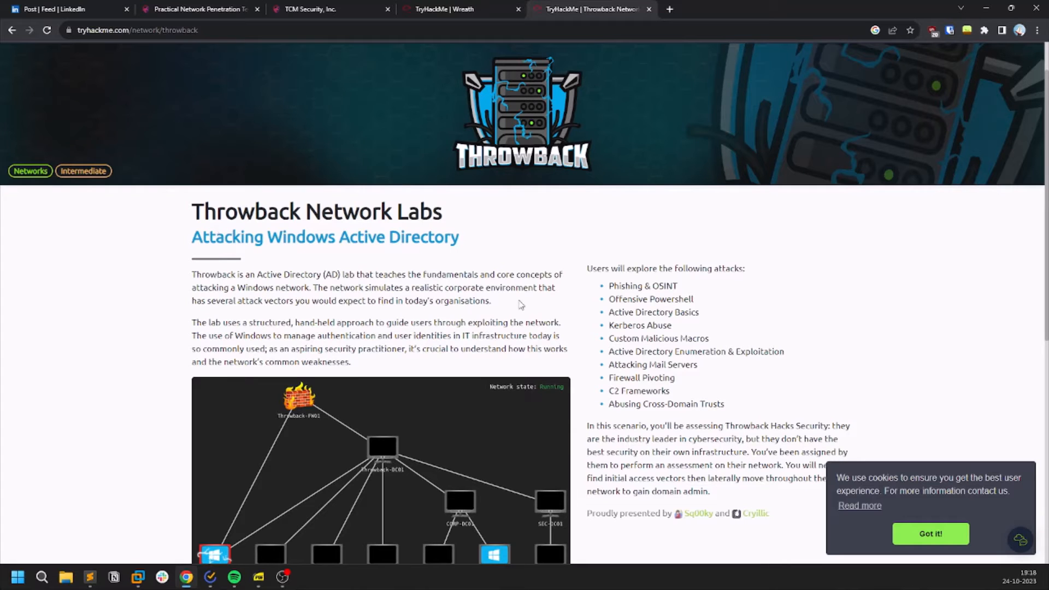
{"action": "scroll", "scroll_direction": "down", "scroll_amount": 3}
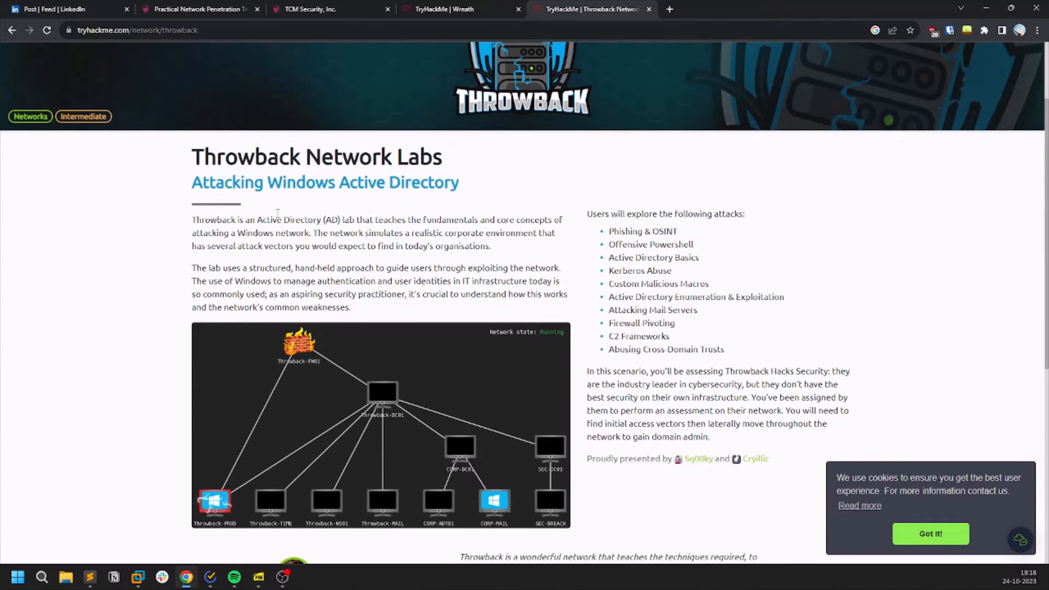
{"action": "scroll", "scroll_direction": "down", "scroll_amount": 3}
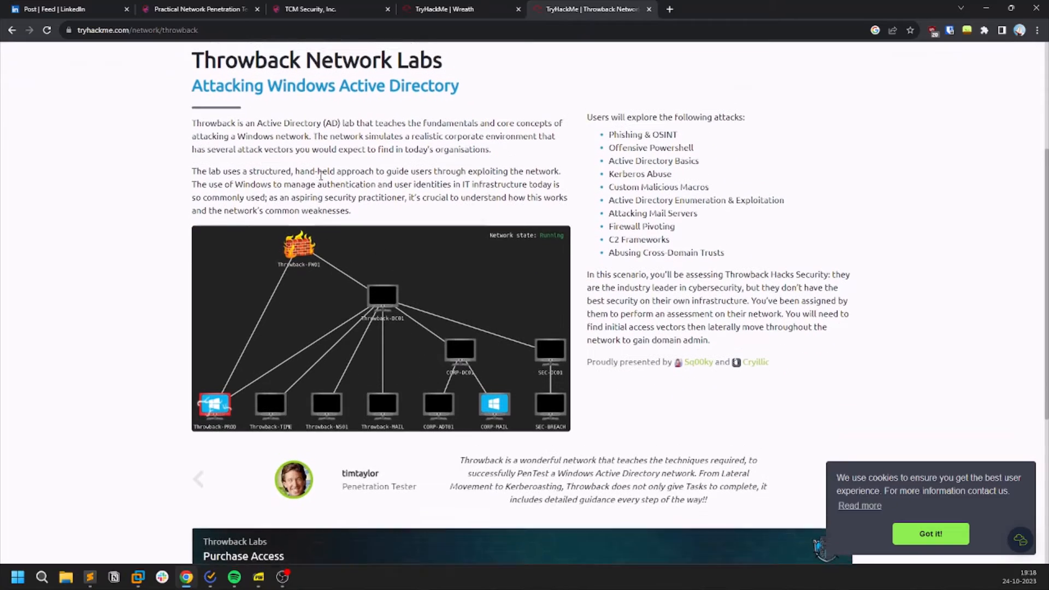
{"action": "scroll", "scroll_direction": "up", "scroll_amount": 3}
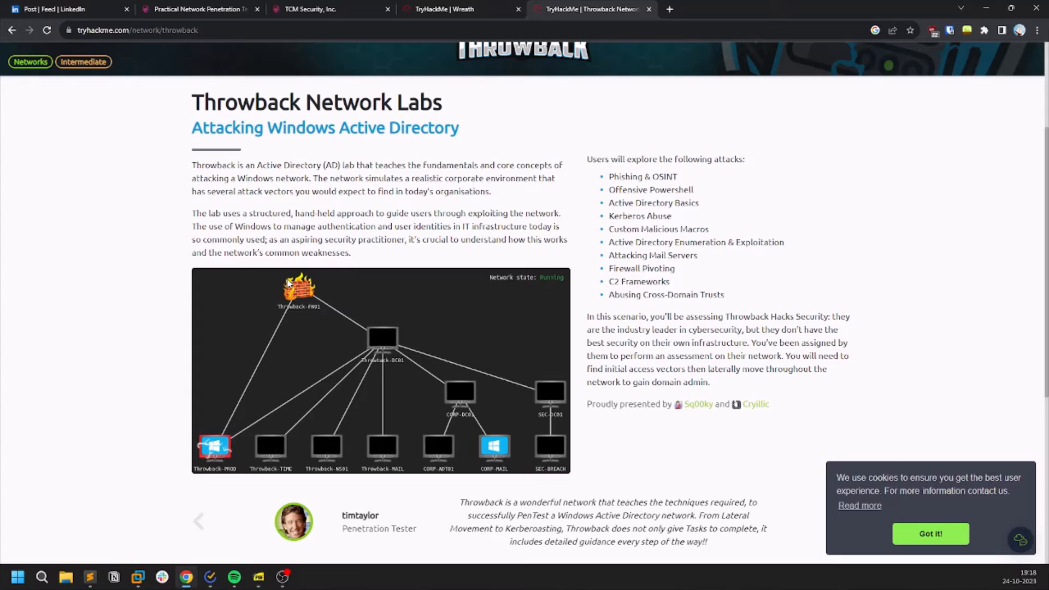
{"action": "mouse_move", "coordinate": [385, 191]}
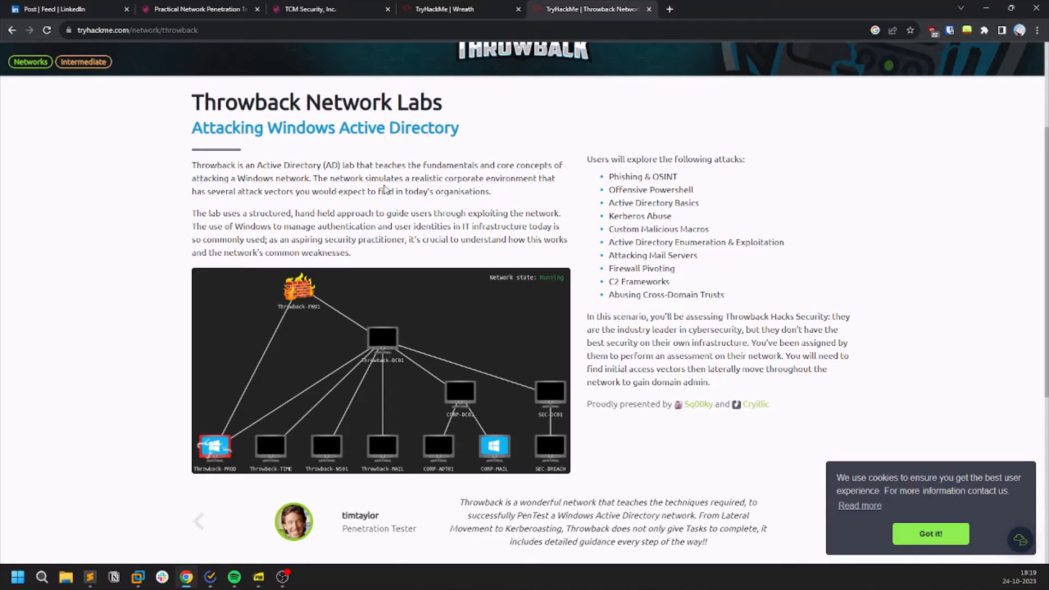
{"action": "mouse_move", "coordinate": [681, 70]}
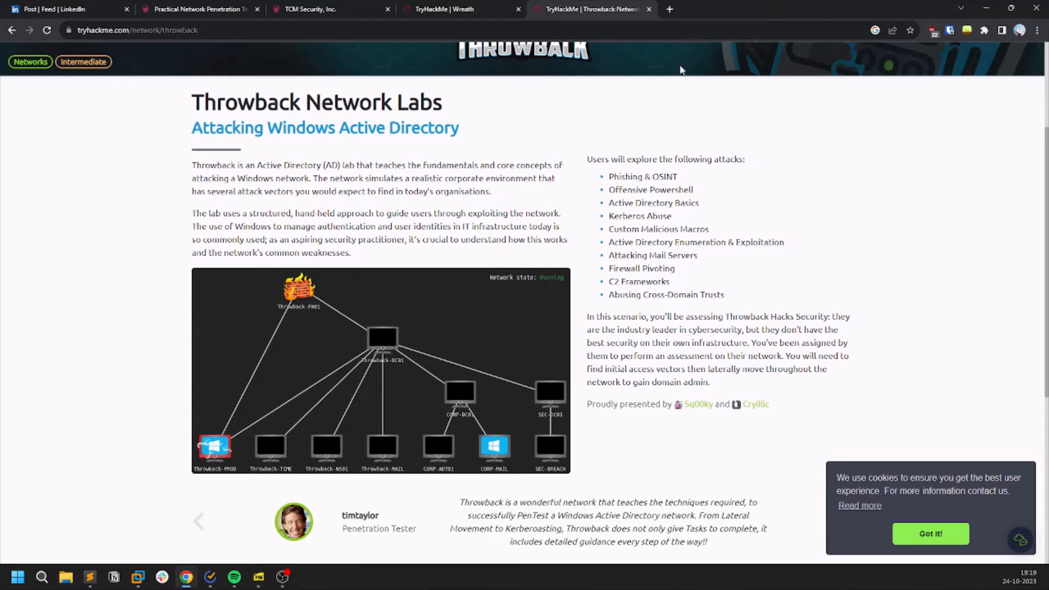
{"action": "mouse_move", "coordinate": [544, 258]}
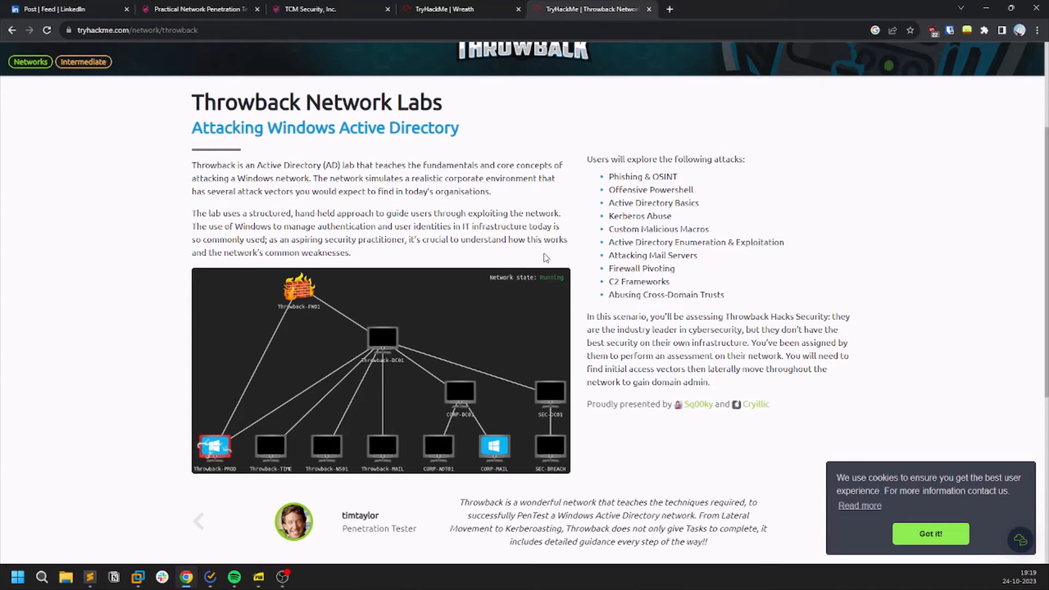
{"action": "mouse_move", "coordinate": [287, 320]}
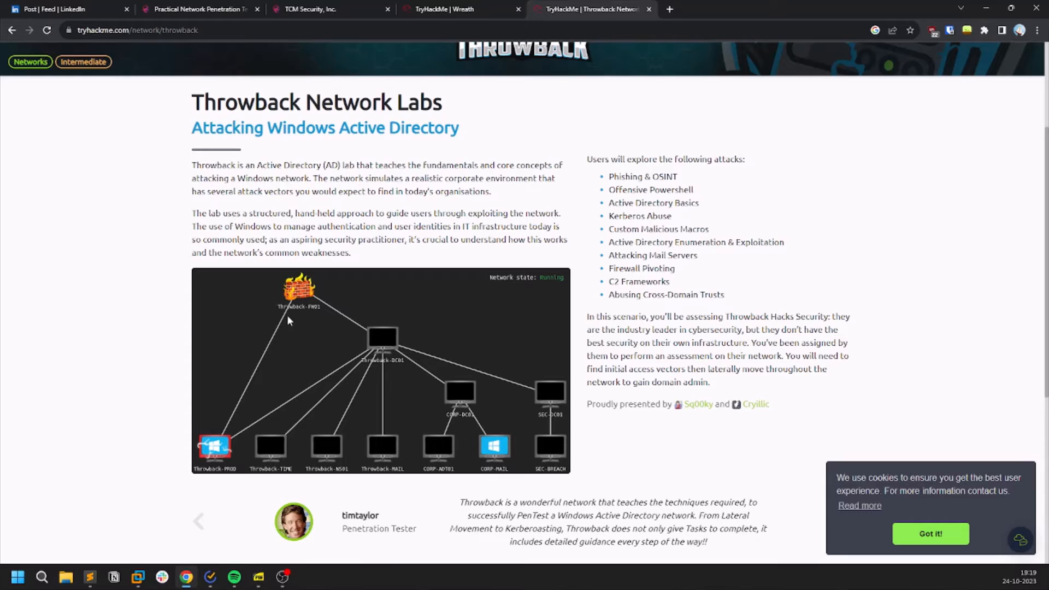
{"action": "mouse_move", "coordinate": [234, 203]}
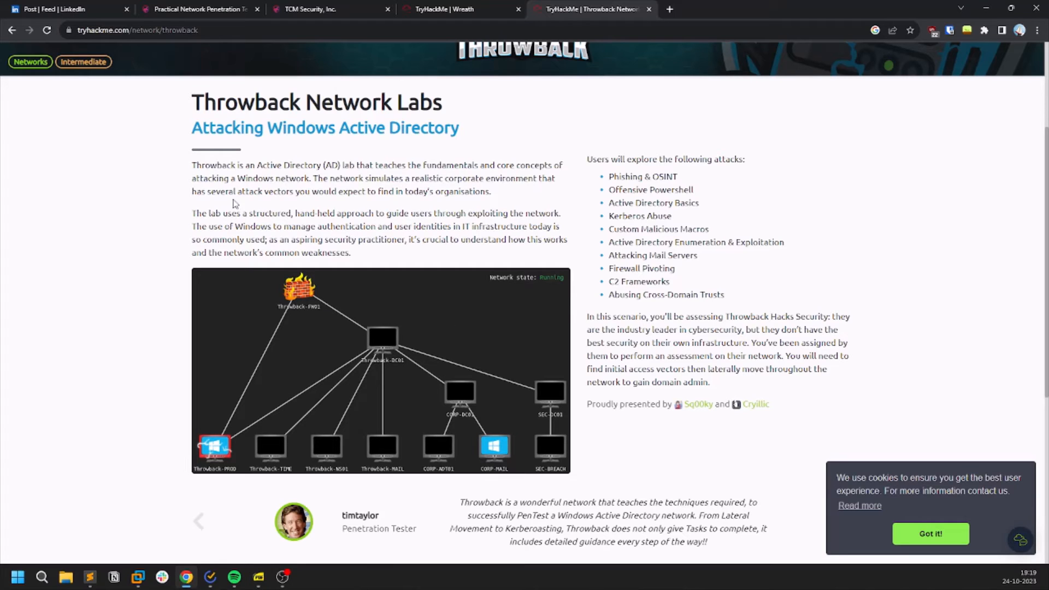
{"action": "mouse_move", "coordinate": [366, 272]}
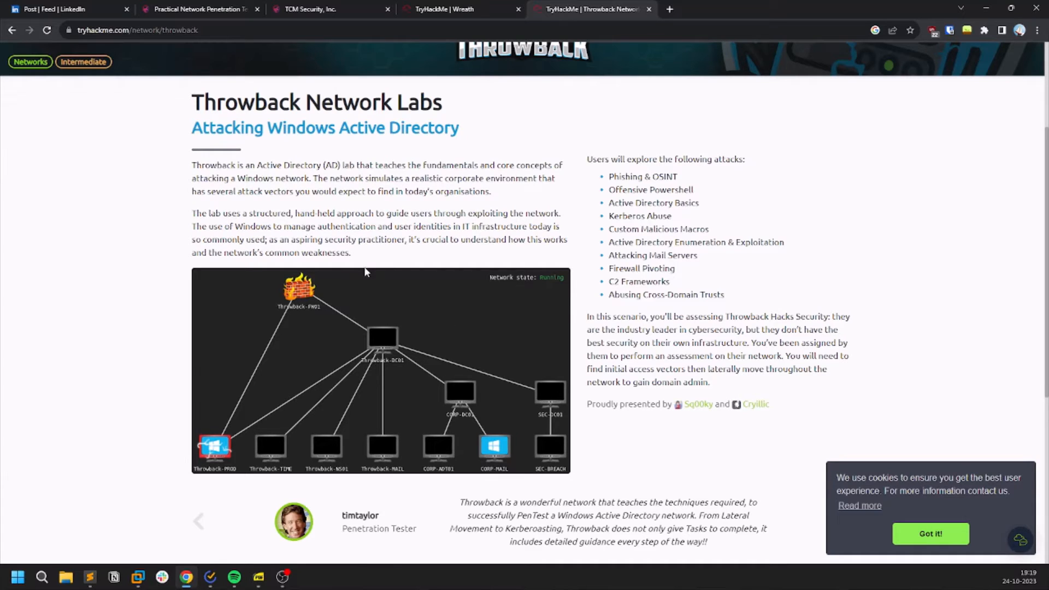
Step: Return to the PNPT certification page and review its overview, pricing tiers and testimonials
{"action": "left_click", "coordinate": [198, 9]}
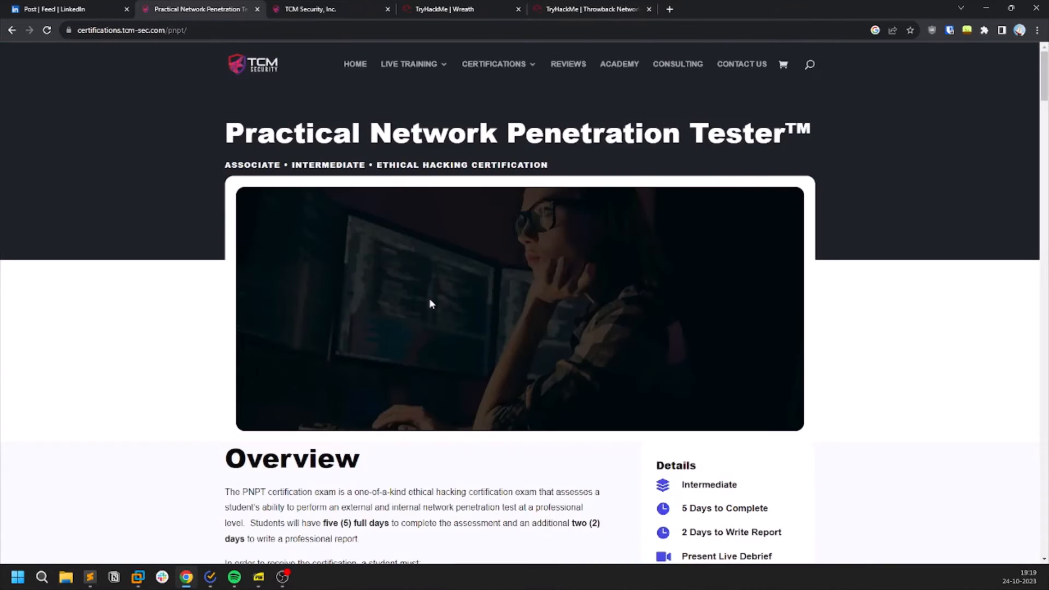
{"action": "scroll", "scroll_direction": "down", "scroll_amount": 3}
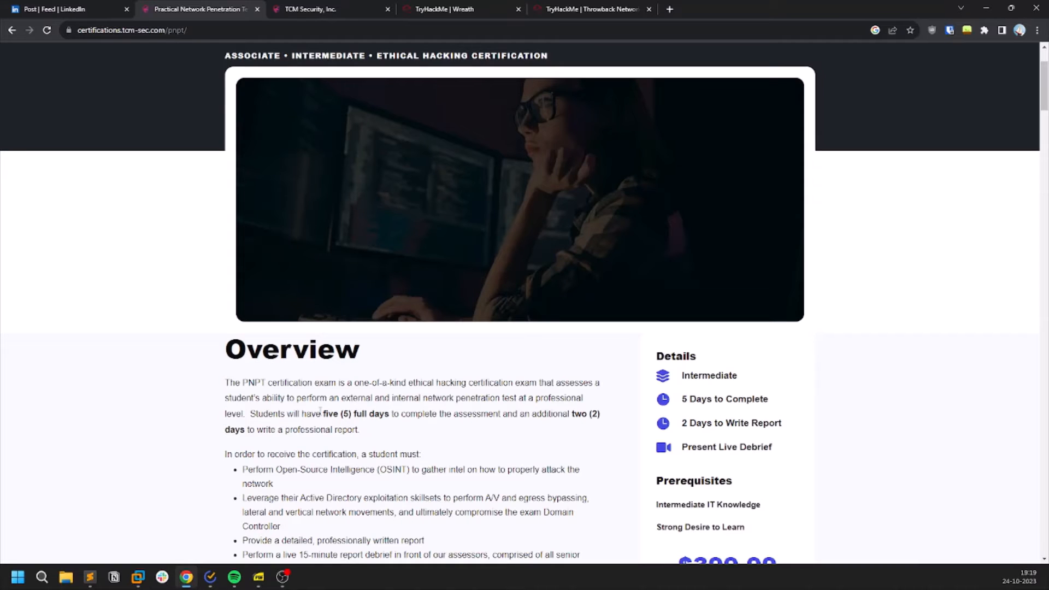
{"action": "mouse_move", "coordinate": [298, 443]}
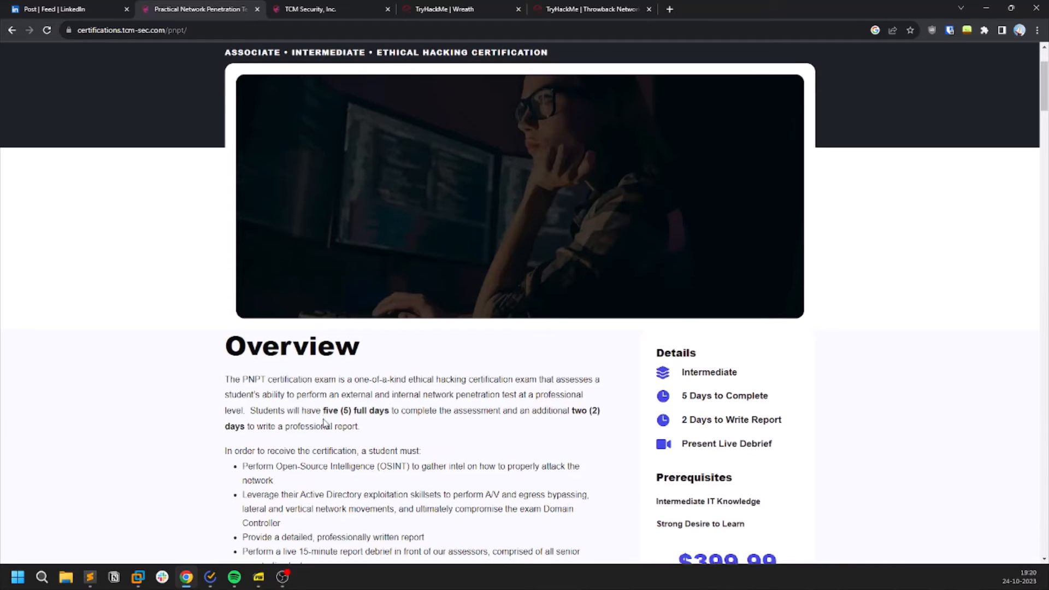
{"action": "scroll", "scroll_direction": "down", "scroll_amount": 3}
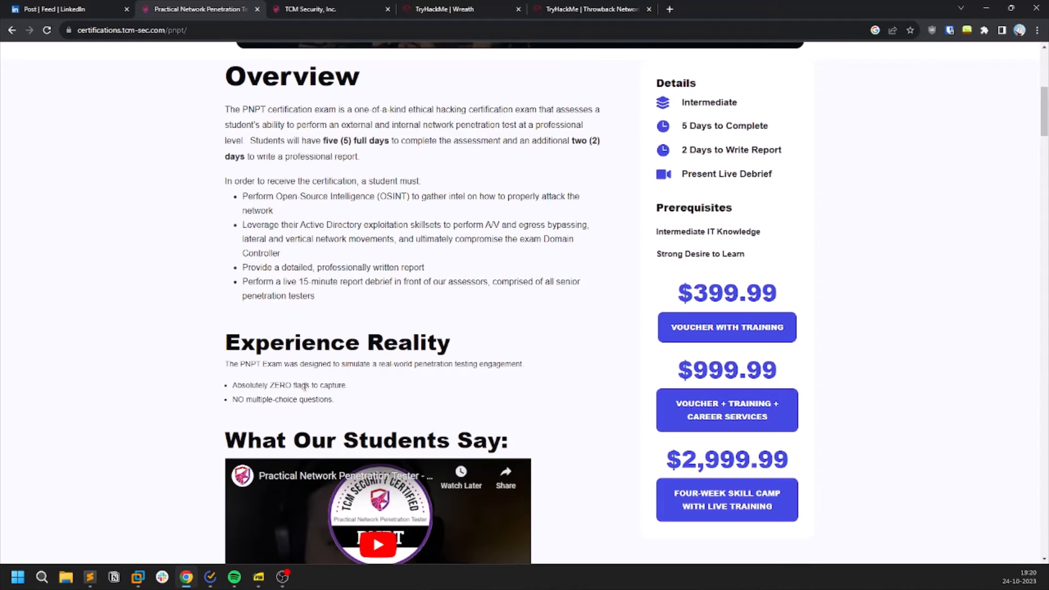
{"action": "scroll", "scroll_direction": "down", "scroll_amount": 3}
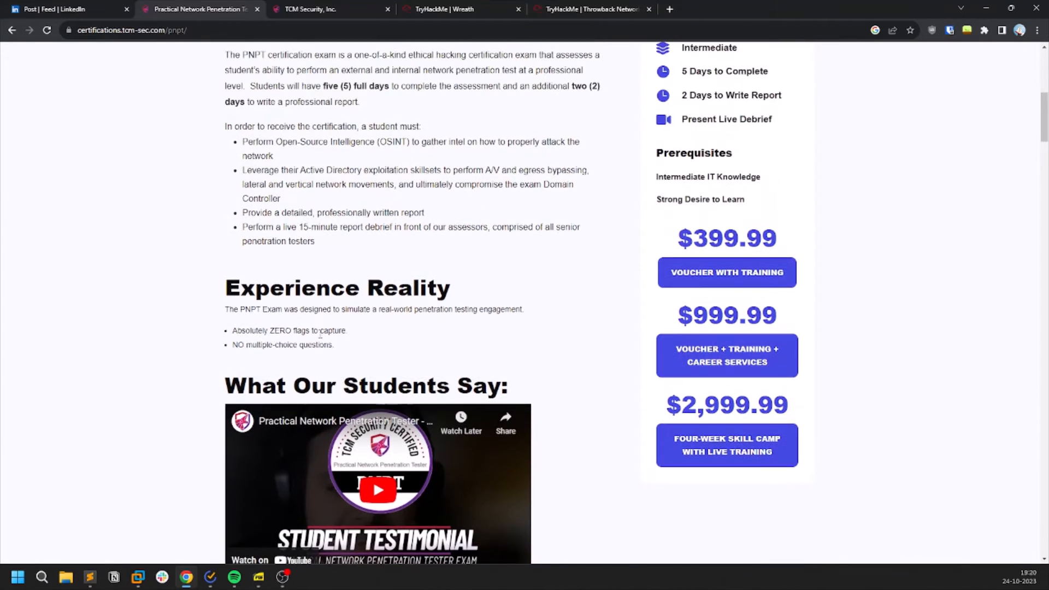
Step: Bring the PNPT-versus-others comparison table into view, reaching the exam-with-training package
{"action": "scroll", "scroll_direction": "down", "scroll_amount": 3}
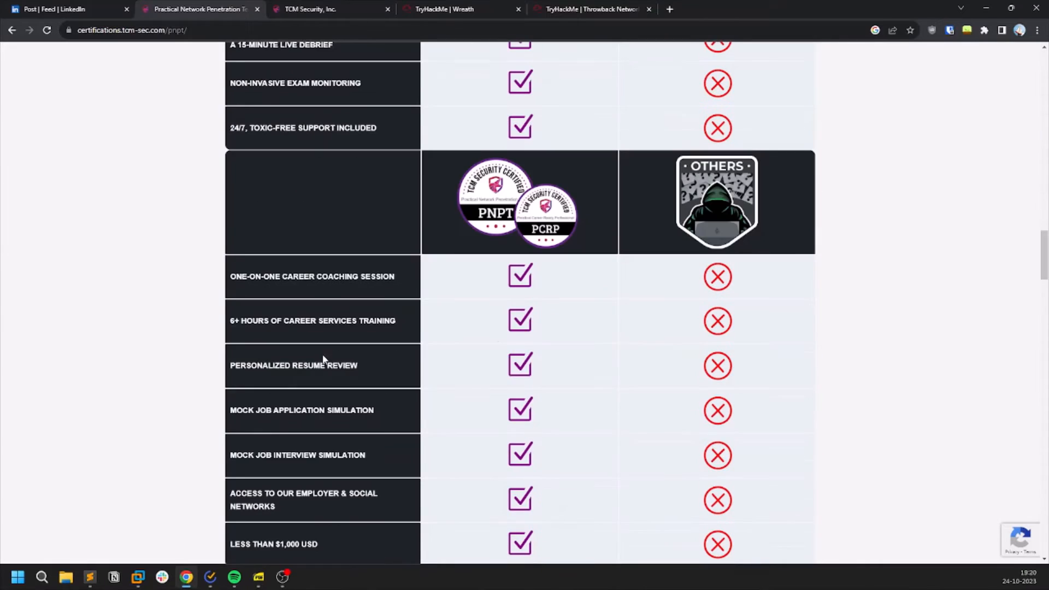
{"action": "scroll", "scroll_direction": "down", "scroll_amount": 3}
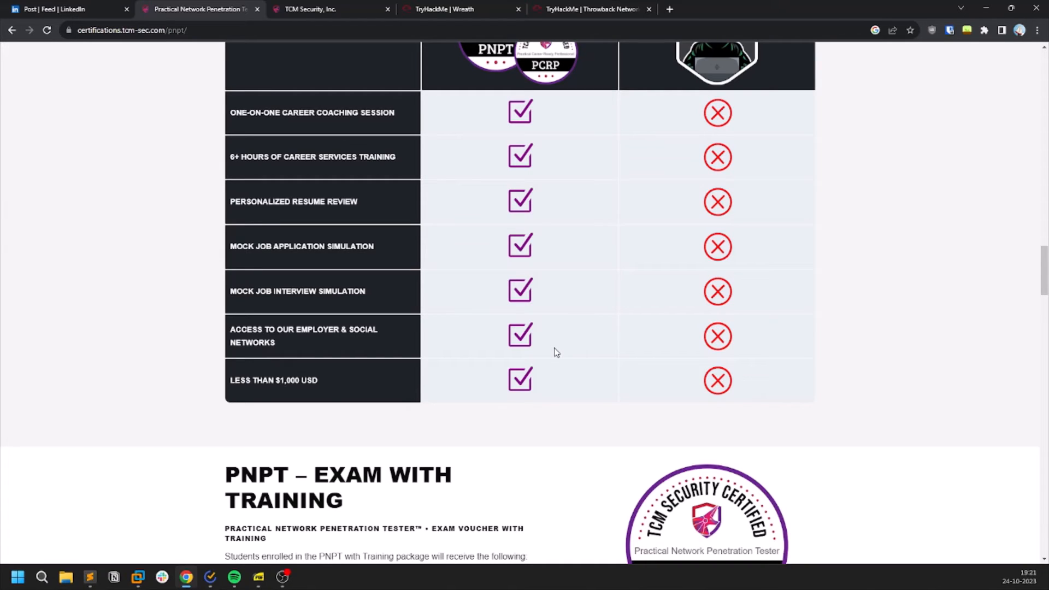
{"action": "mouse_move", "coordinate": [483, 363]}
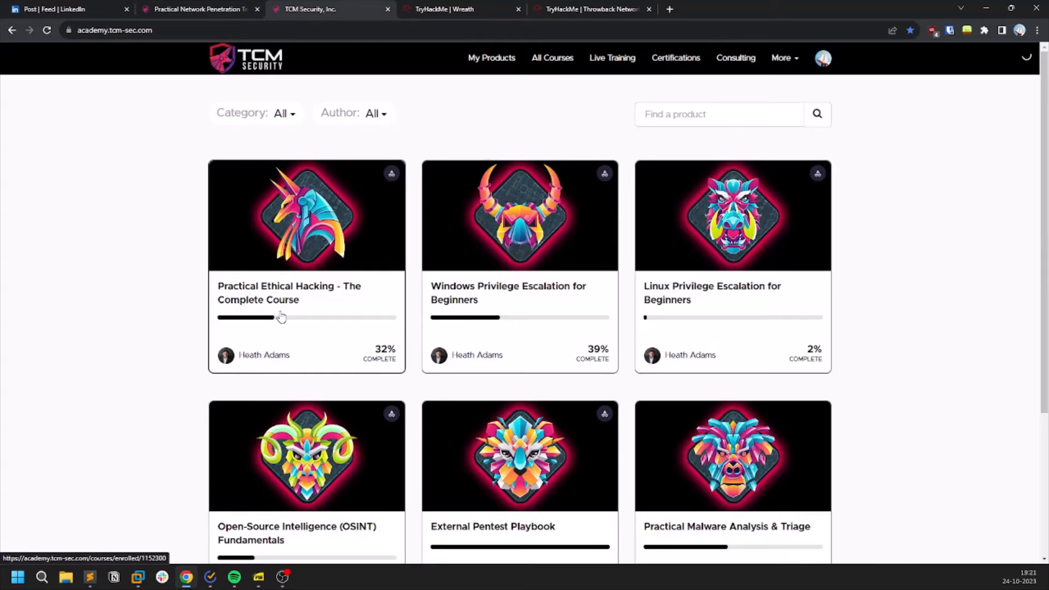
Step: Open the Practical Ethical Hacking curriculum and reach the Active Directory initial attack vectors section
{"action": "left_click", "coordinate": [306, 266]}
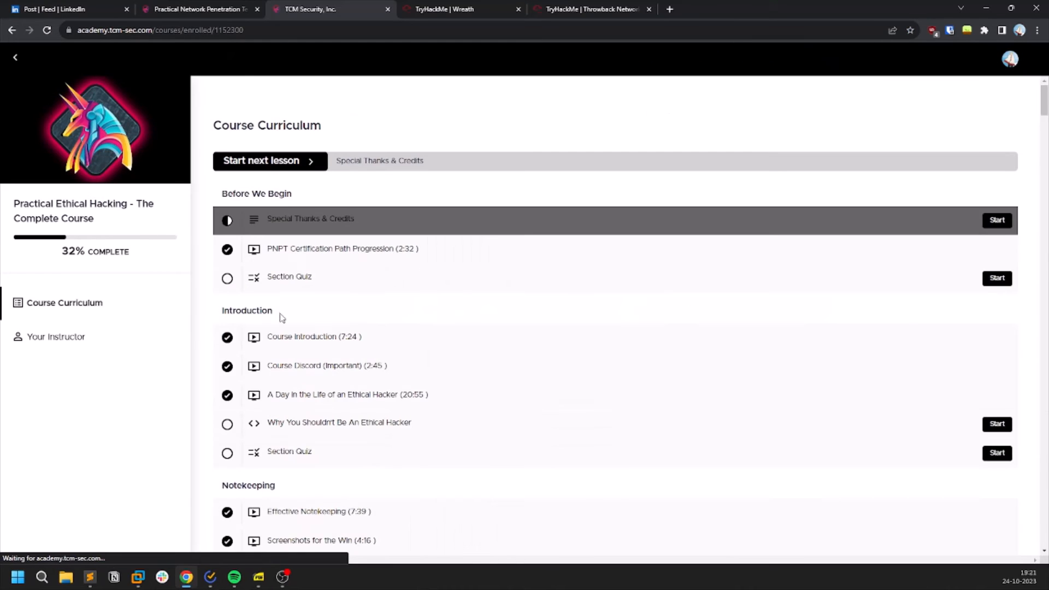
{"action": "scroll", "scroll_direction": "down", "scroll_amount": 3}
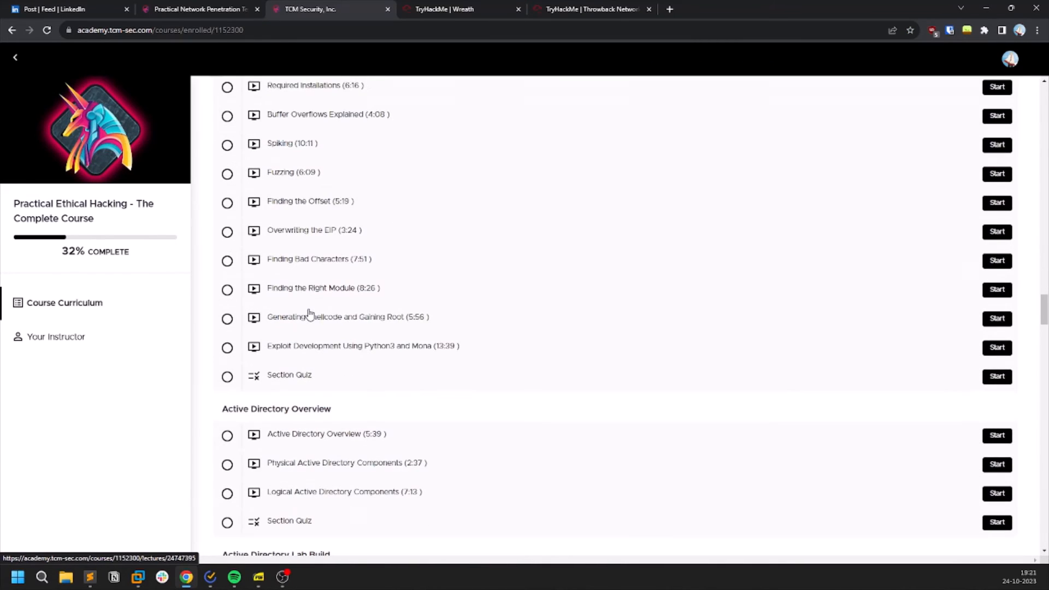
{"action": "scroll", "scroll_direction": "down", "scroll_amount": 3}
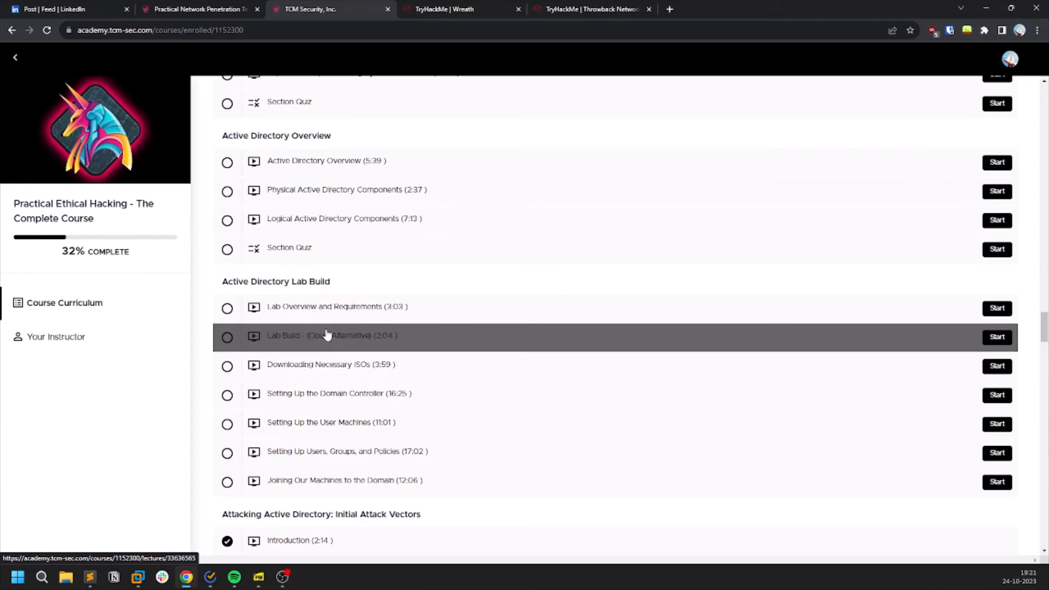
{"action": "scroll", "scroll_direction": "down", "scroll_amount": 3}
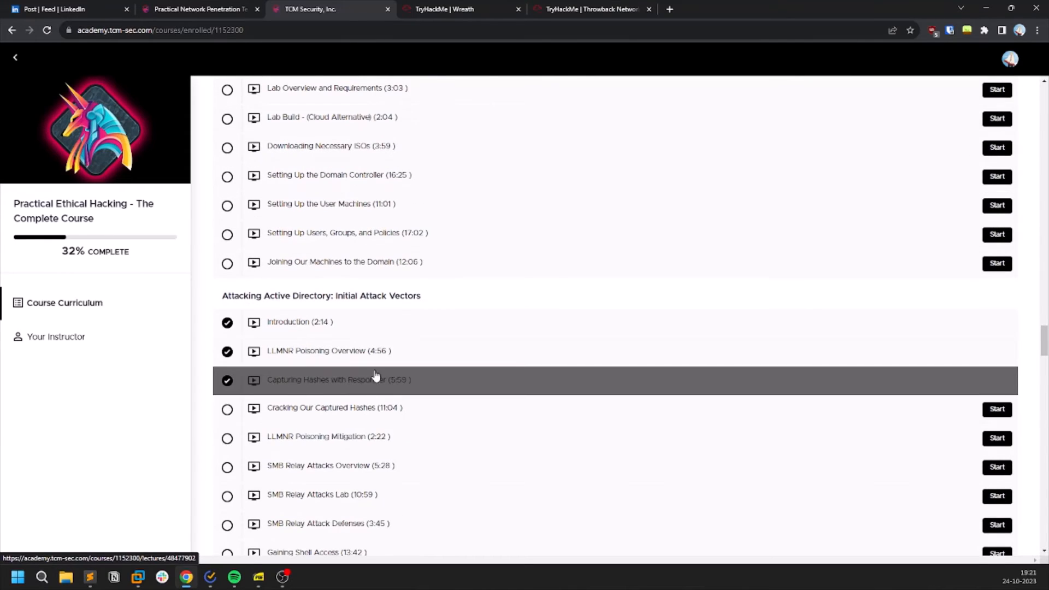
{"action": "mouse_move", "coordinate": [324, 386]}
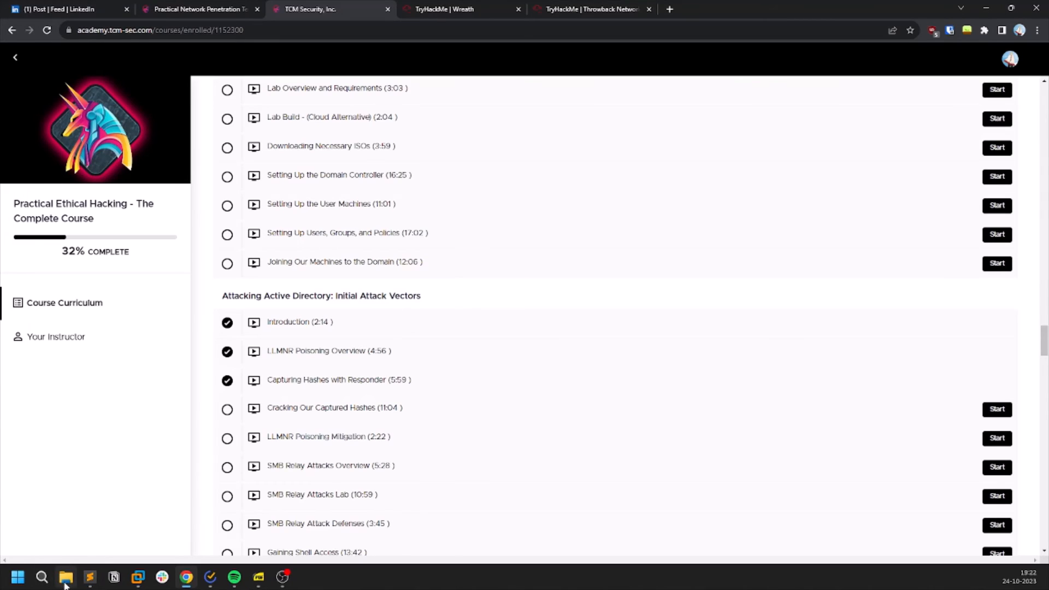
{"action": "mouse_move", "coordinate": [66, 577]}
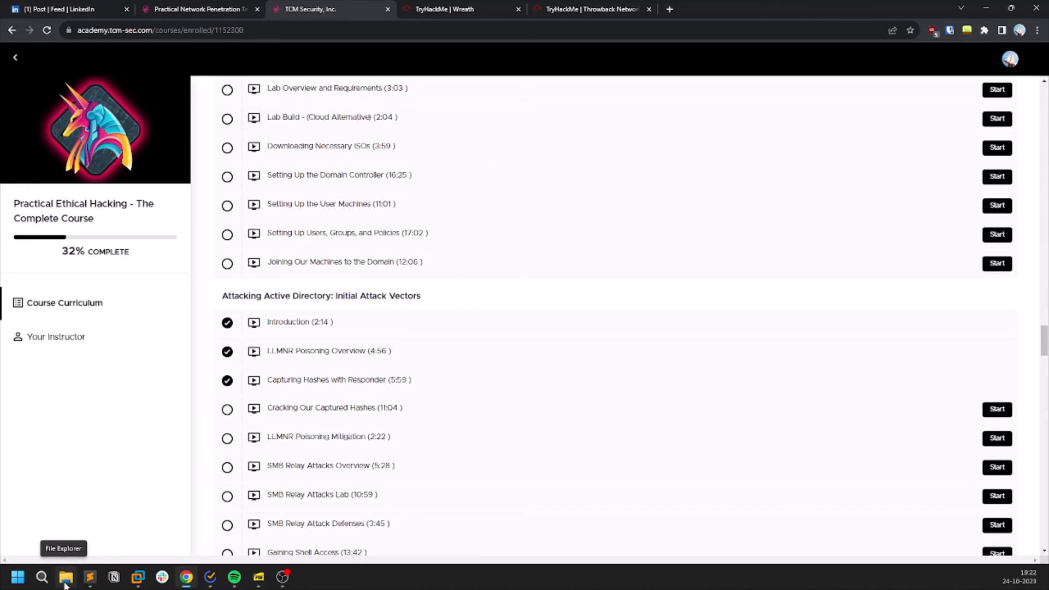